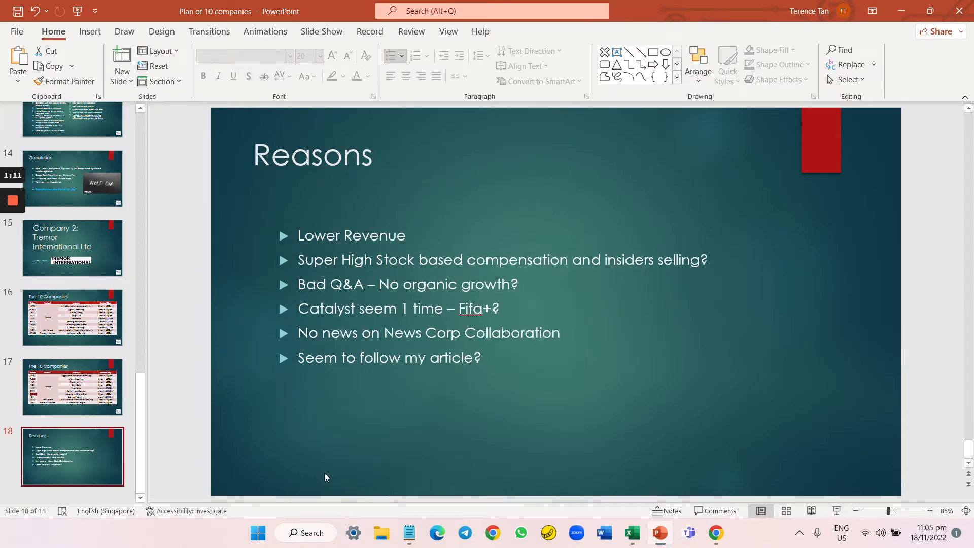
# Switch to Chrome and show the 'Tremor International Has An Edge To Accelerate Growth In 2022' article.
pyautogui.click(716, 532)
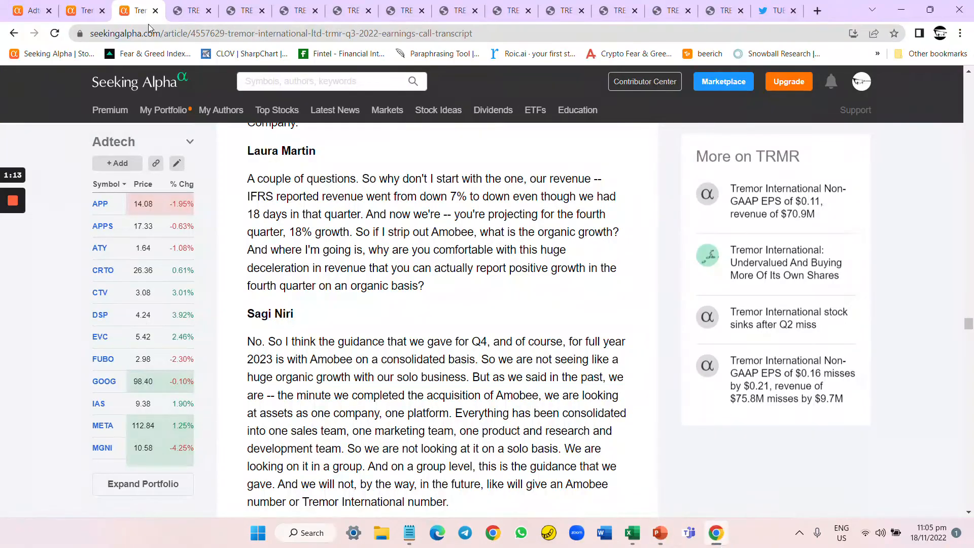
pyautogui.moveTo(138, 11)
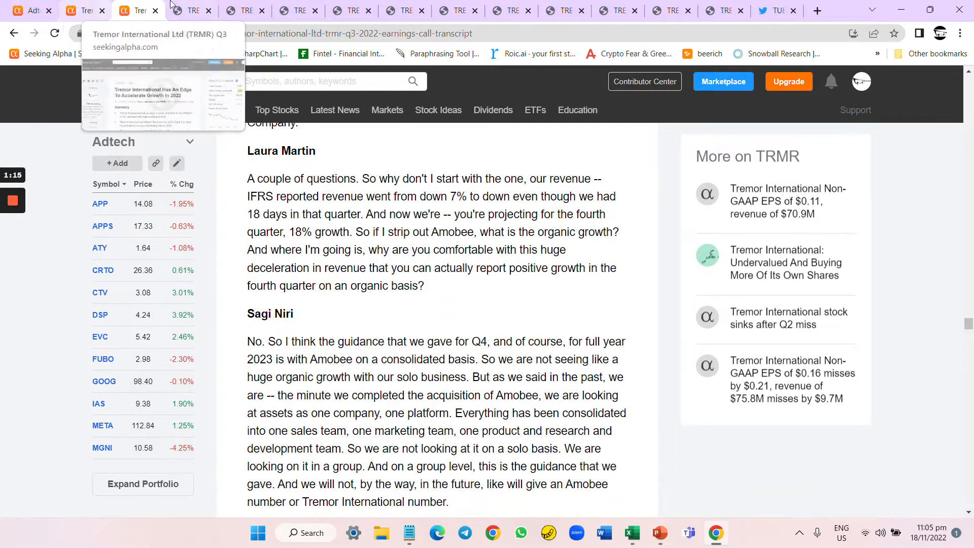
pyautogui.click(84, 11)
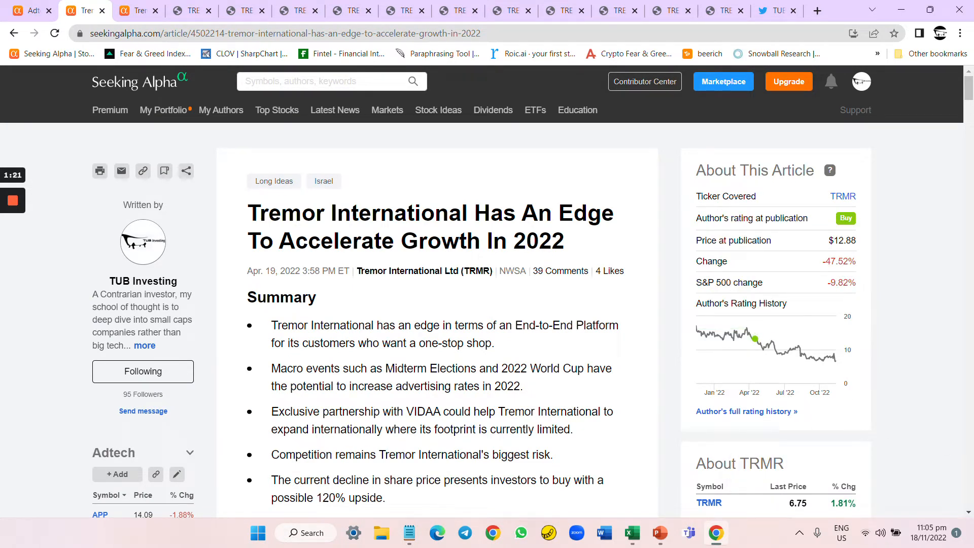
pyautogui.scroll(-3)
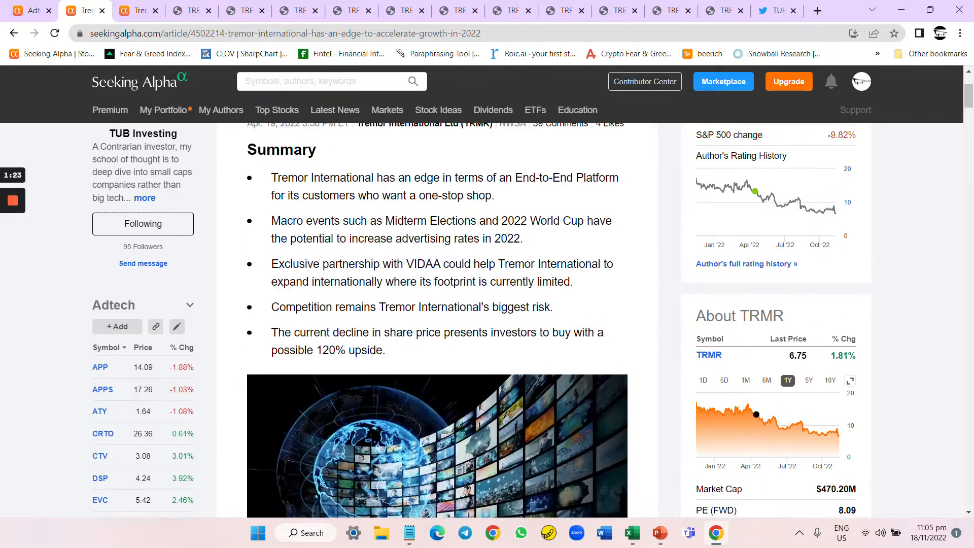
pyautogui.scroll(-3)
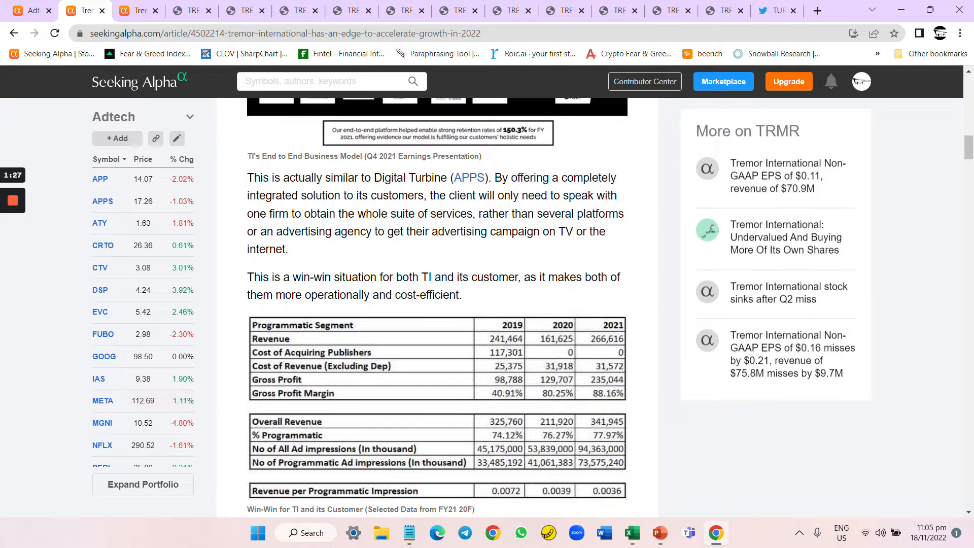
pyautogui.scroll(-3)
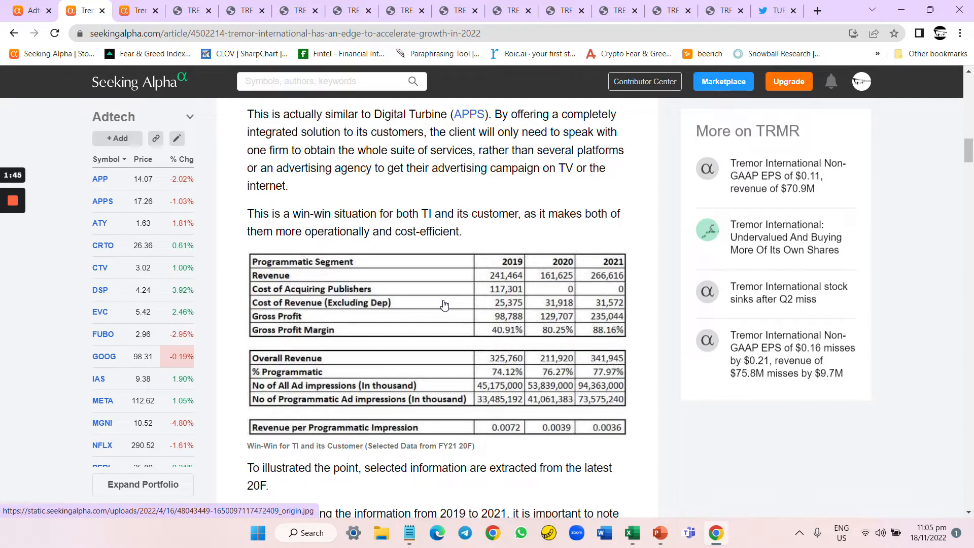
pyautogui.scroll(-3)
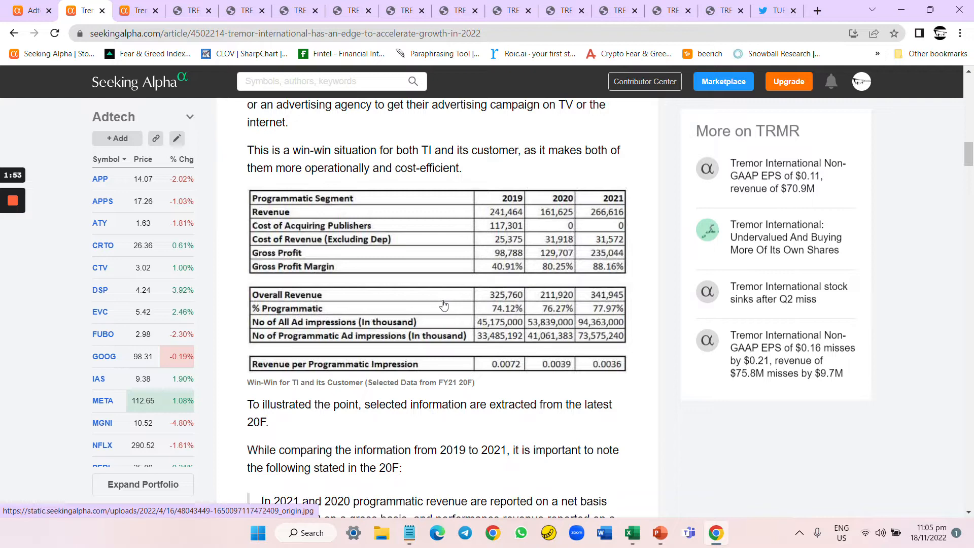
pyautogui.scroll(-3)
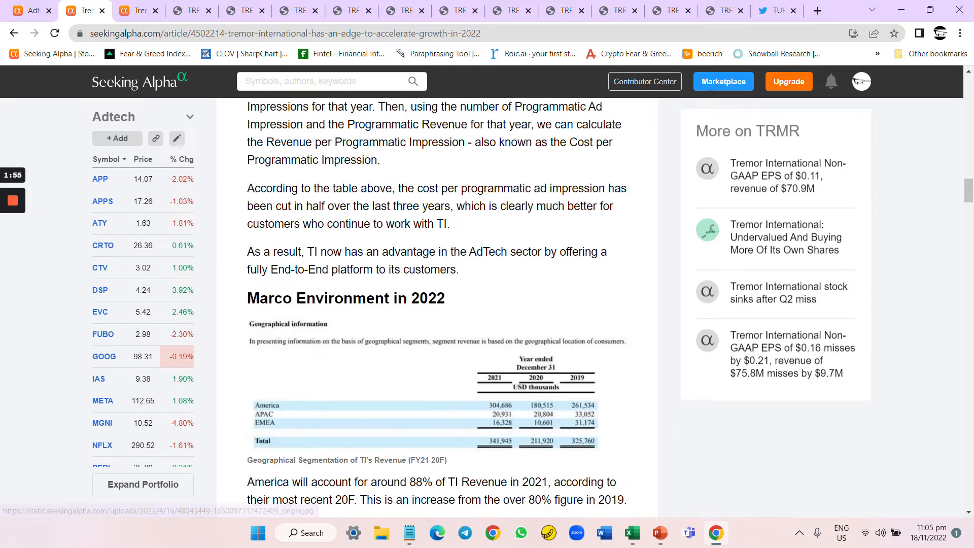
pyautogui.scroll(-3)
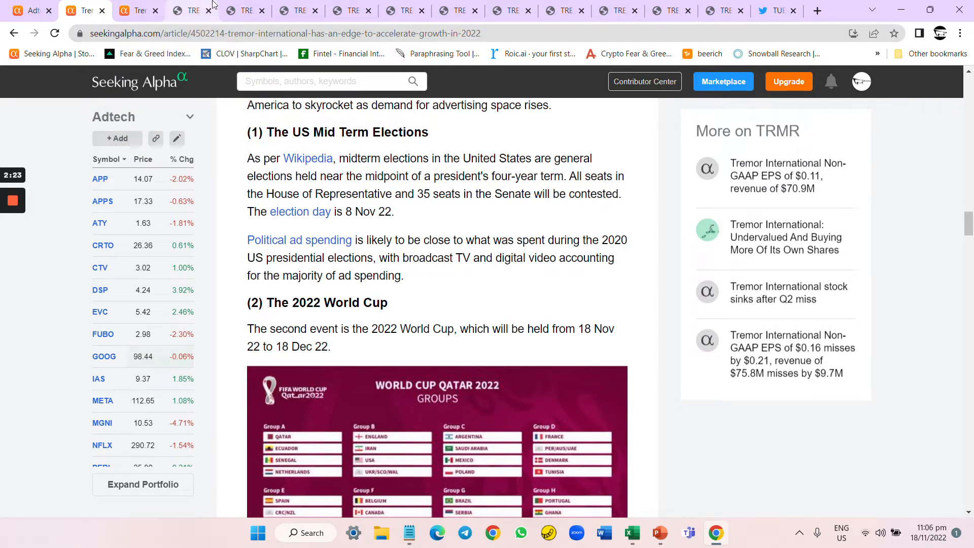
pyautogui.moveTo(242, 10)
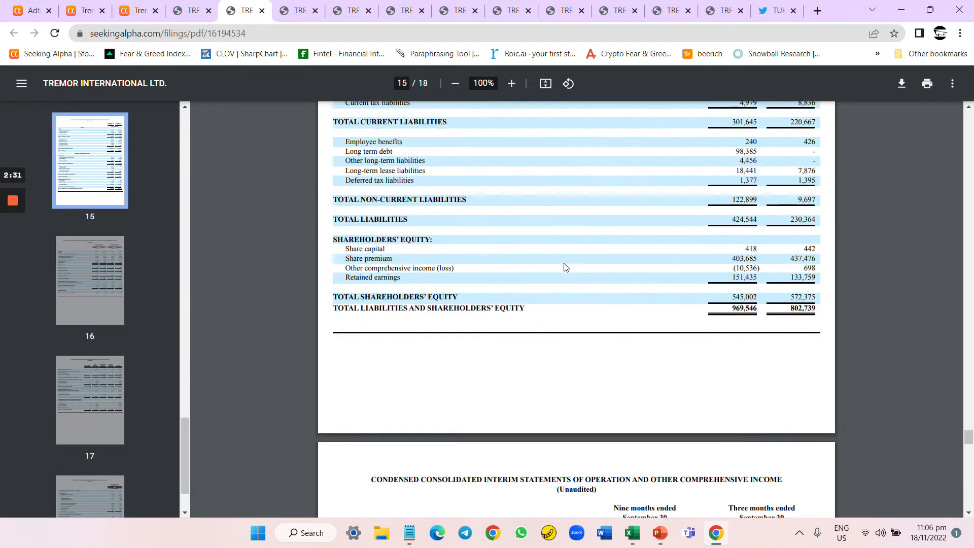
# Scroll the interim filing PDF from page 15 toward the cash flow statement on page 18.
pyautogui.scroll(-3)
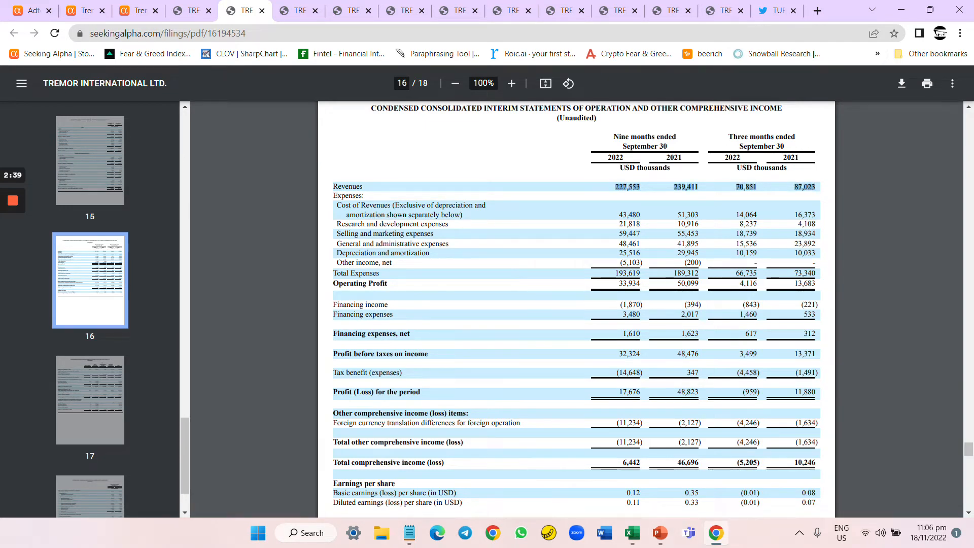
pyautogui.scroll(-3)
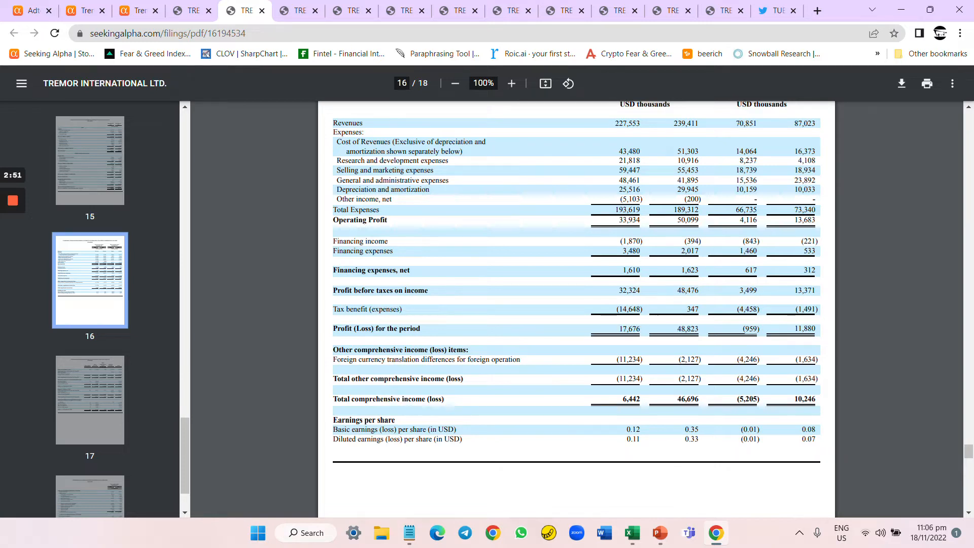
pyautogui.moveTo(129, 366)
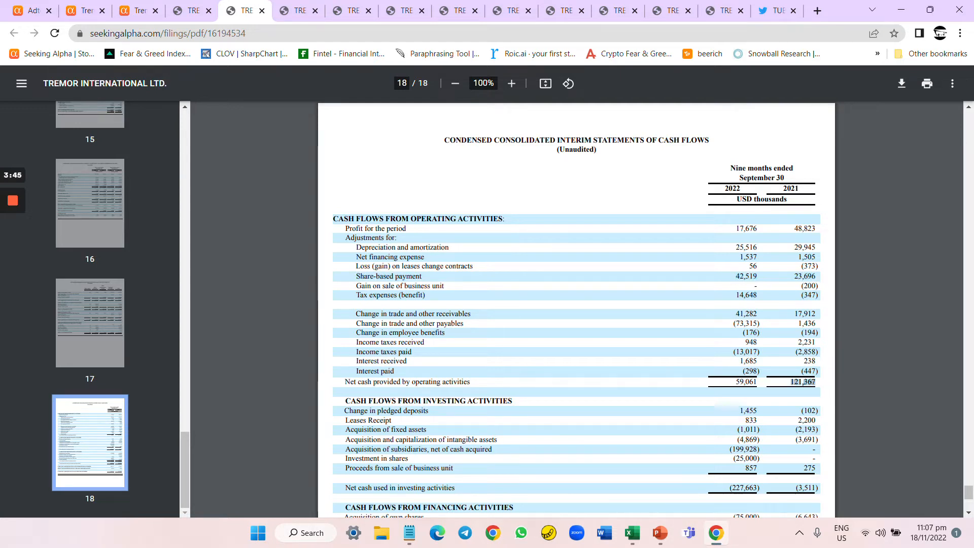
# On the annual report's page 125 cash flow statement, select the 42,818 share-based compensation figure.
pyautogui.click(191, 10)
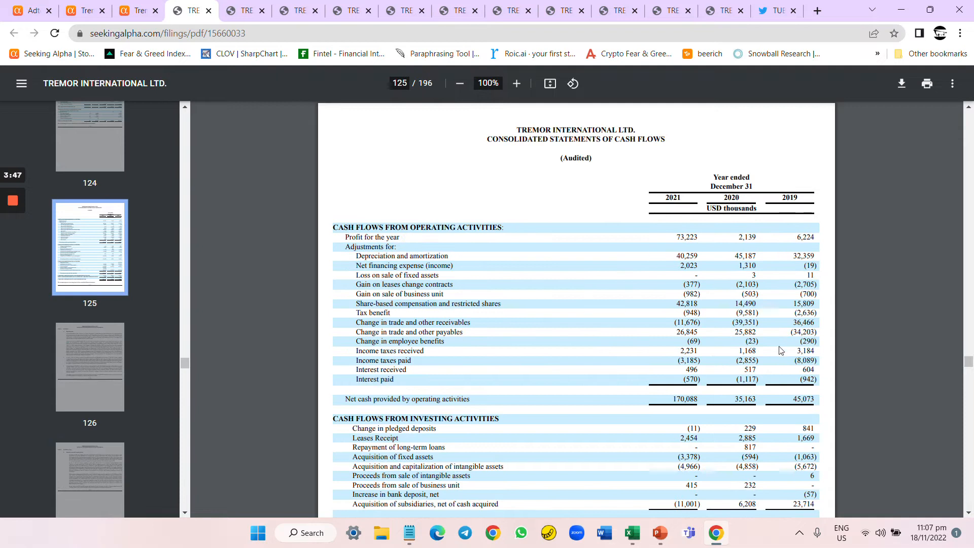
pyautogui.doubleClick(687, 304)
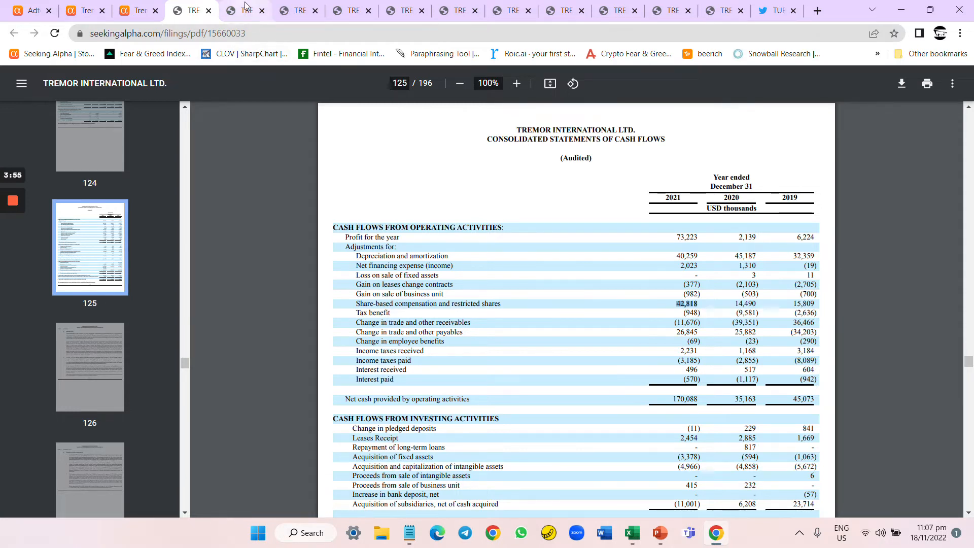
pyautogui.click(244, 11)
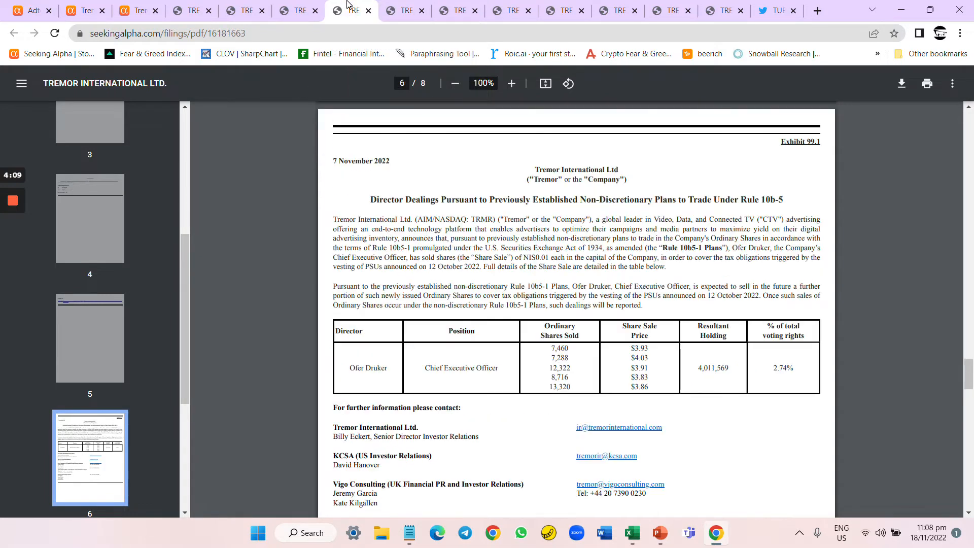
pyautogui.moveTo(407, 11)
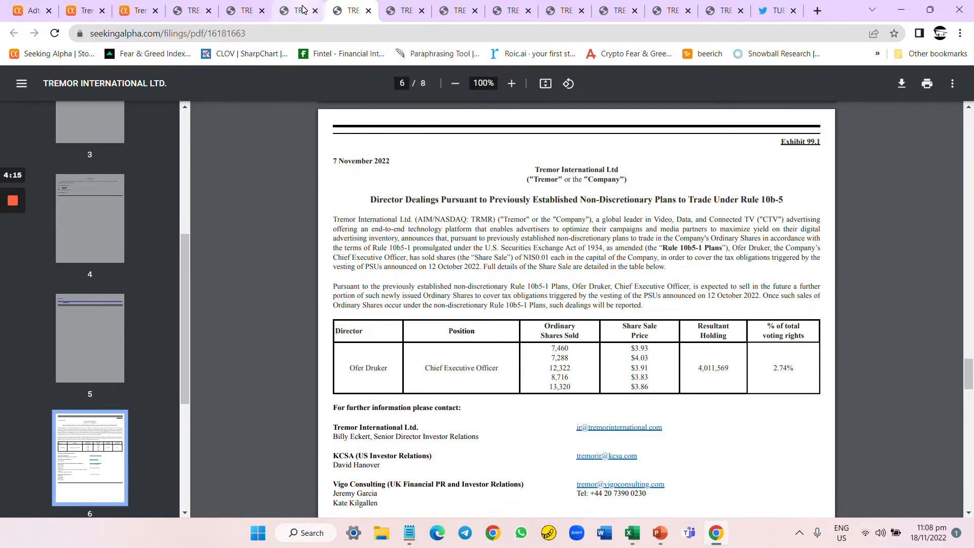
# Review the 7 November 2022 filing's table of CEO Rule 10b5-1 share sales.
pyautogui.click(298, 10)
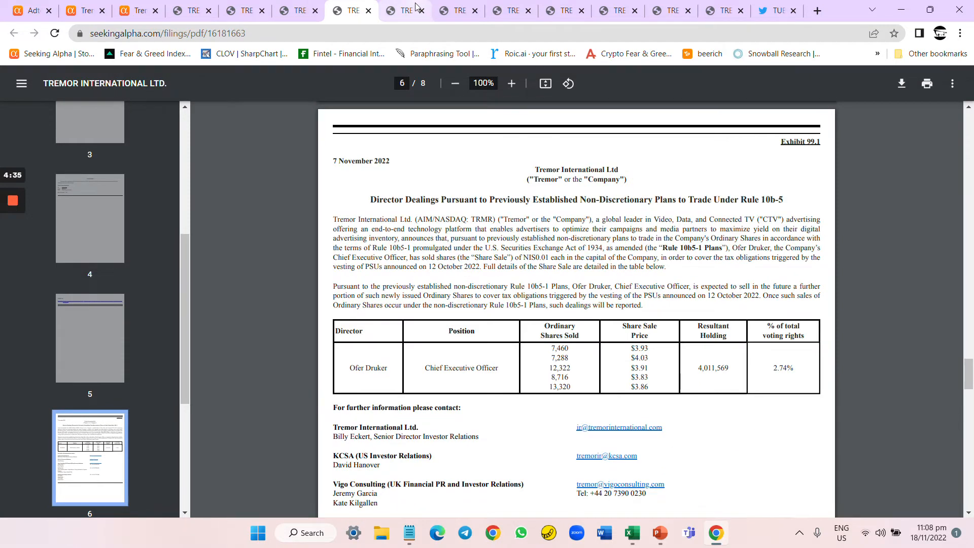
pyautogui.click(404, 11)
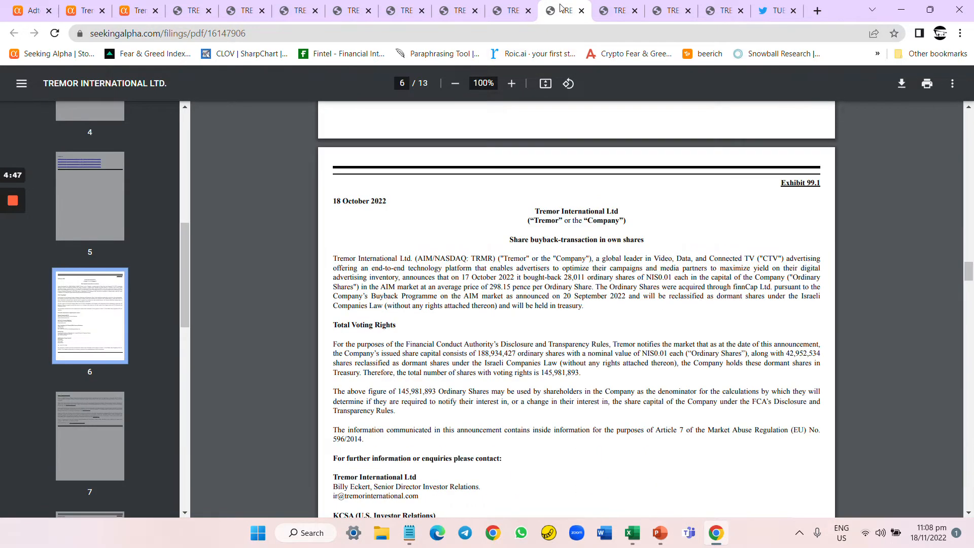
# Show the 18 October 2022 share buyback and total voting rights filing.
pyautogui.click(617, 10)
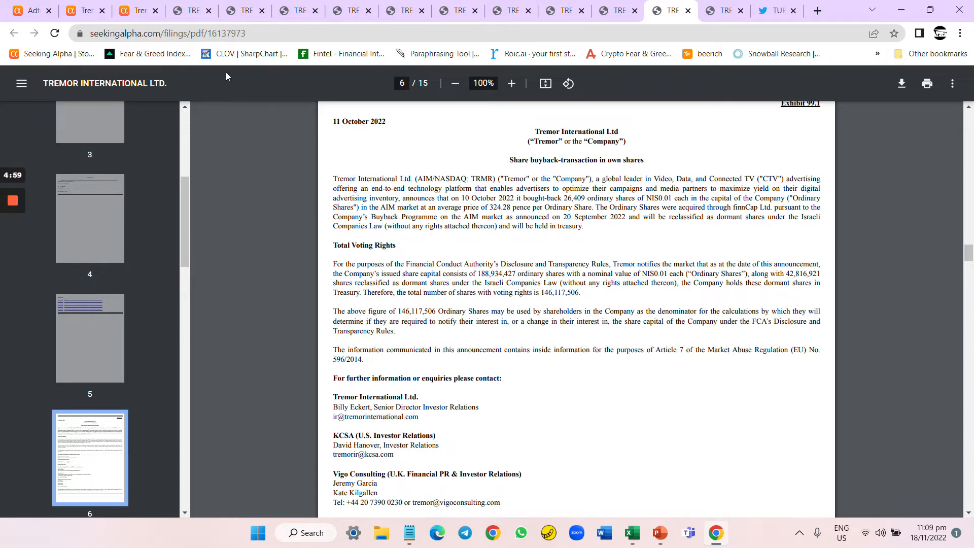
pyautogui.moveTo(136, 10)
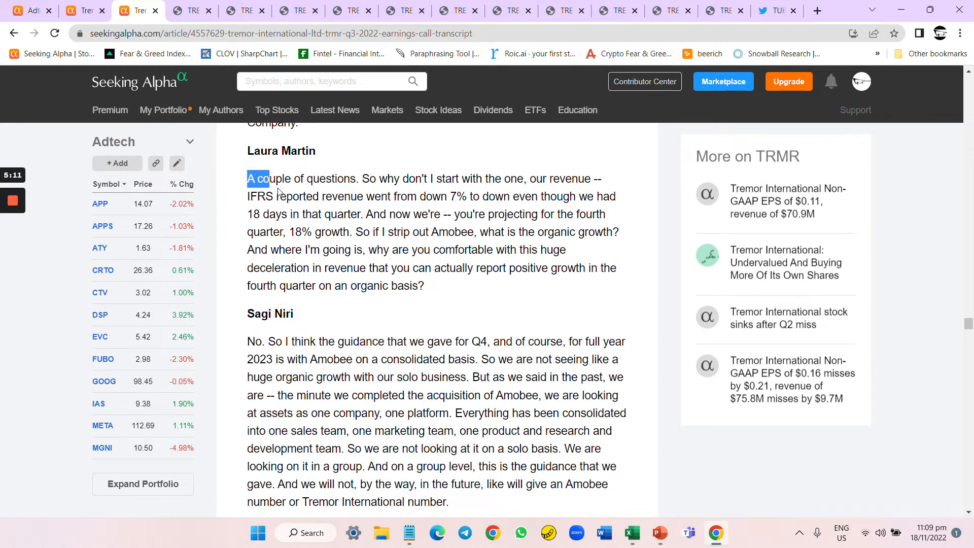
# Highlight the analyst's question about stripping out Amobee and organic growth.
pyautogui.moveTo(247, 178); pyautogui.dragTo(425, 285)
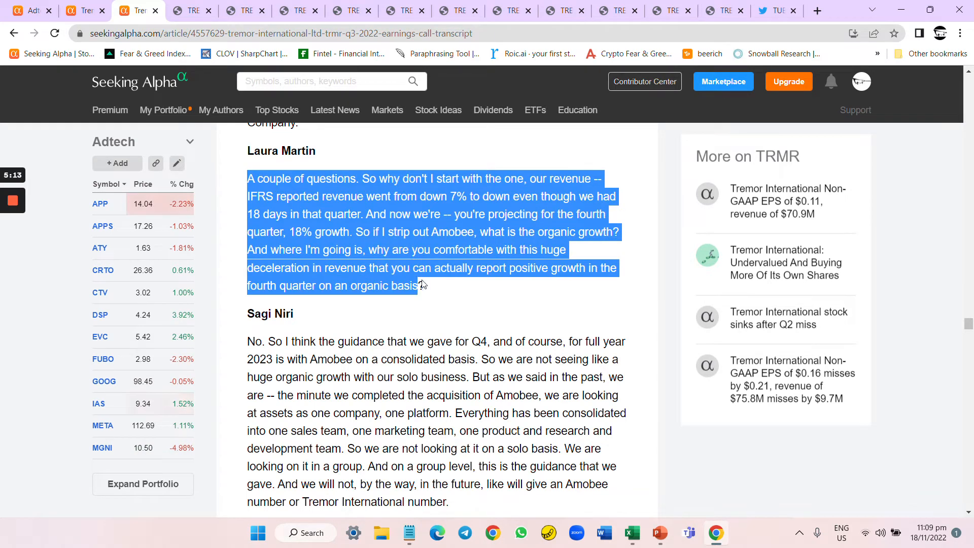
pyautogui.click(359, 242)
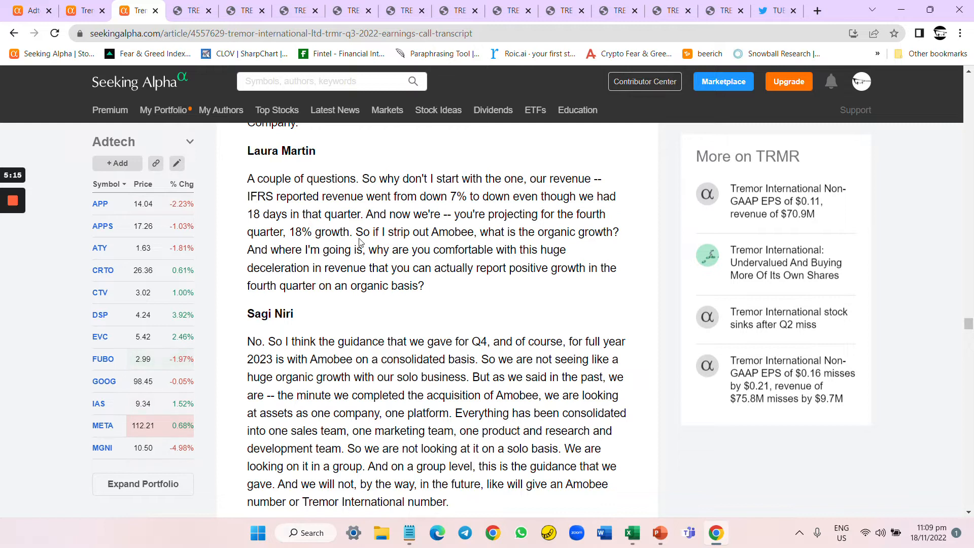
pyautogui.moveTo(357, 231); pyautogui.dragTo(473, 231)
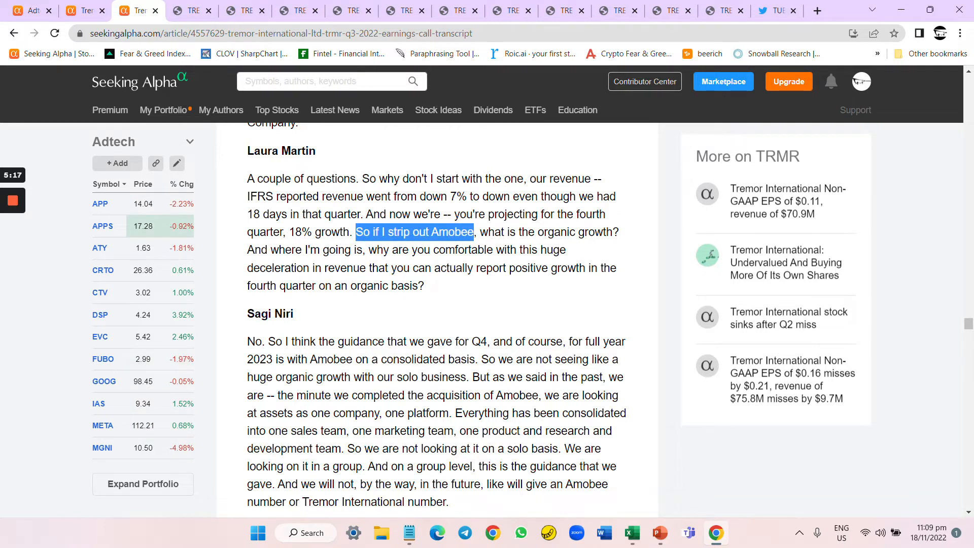
pyautogui.moveTo(470, 232); pyautogui.dragTo(620, 232)
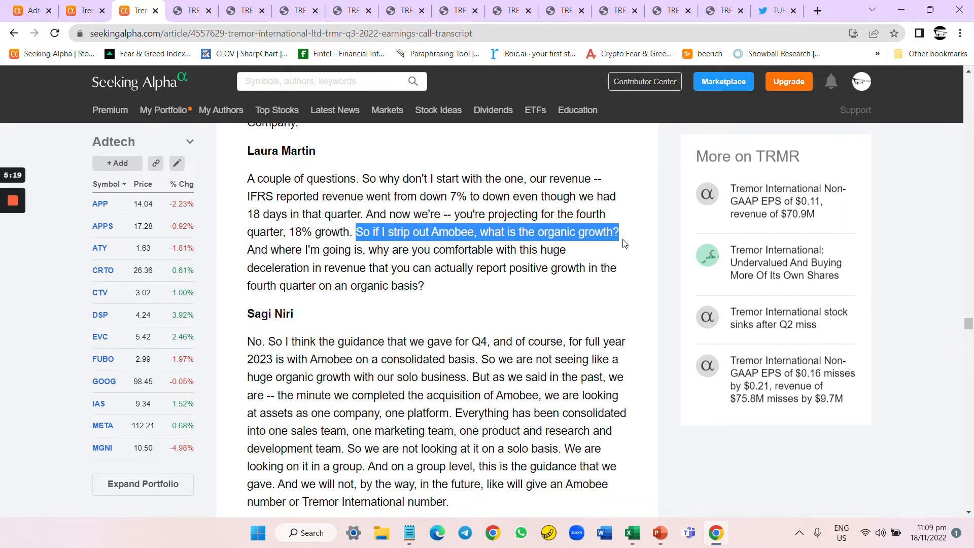
pyautogui.moveTo(297, 244)
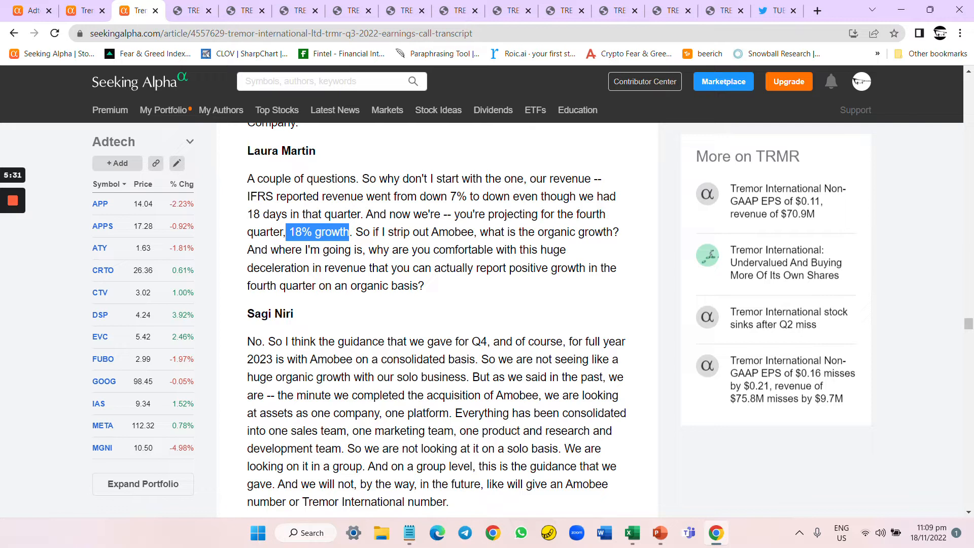
# Select management's 'No. So I think the guidance…' answer about Amobee versus organic growth.
pyautogui.scroll(-3)
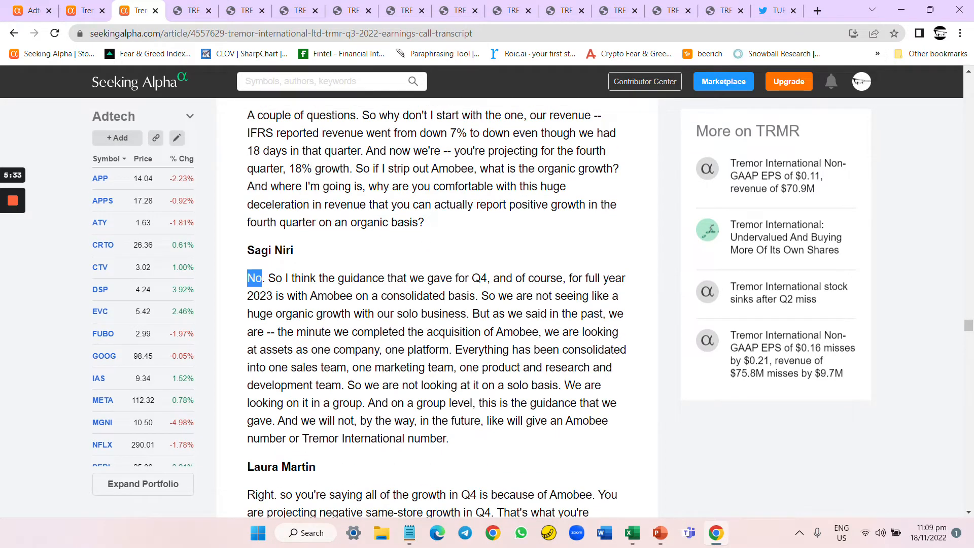
pyautogui.moveTo(249, 278); pyautogui.dragTo(450, 438)
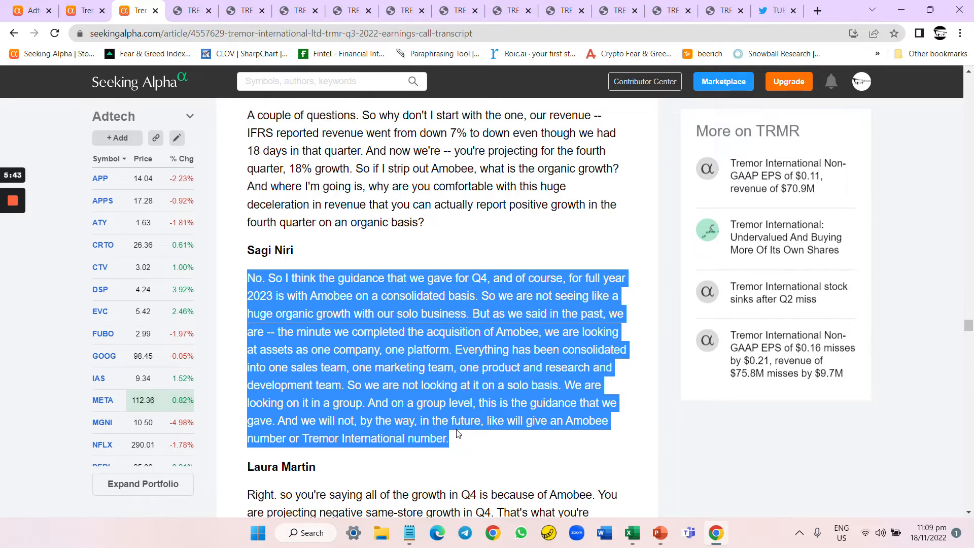
pyautogui.scroll(-3)
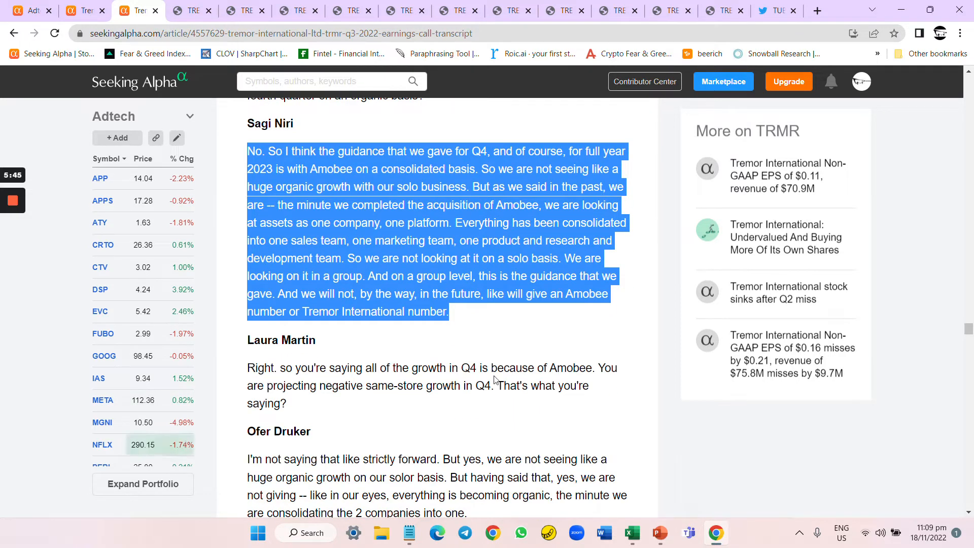
pyautogui.scroll(-3)
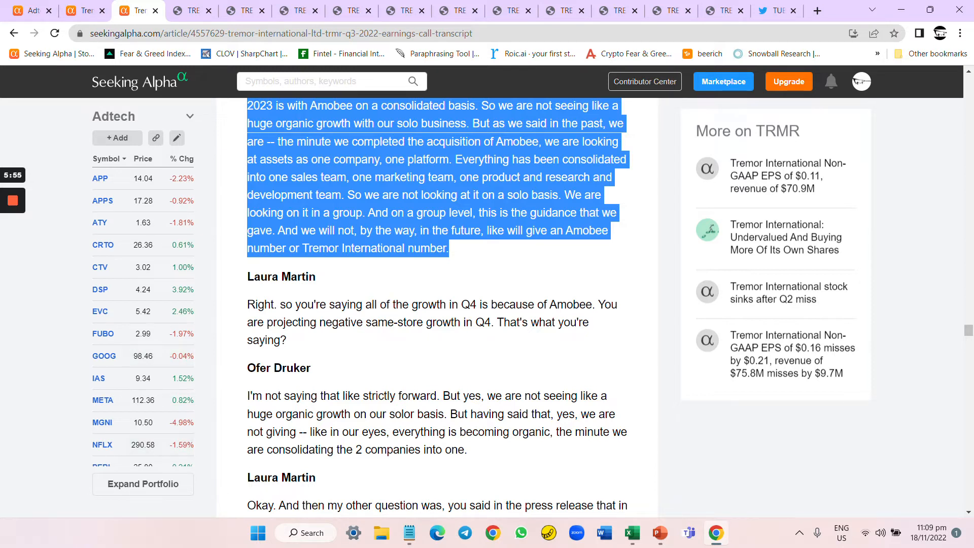
pyautogui.moveTo(462, 463)
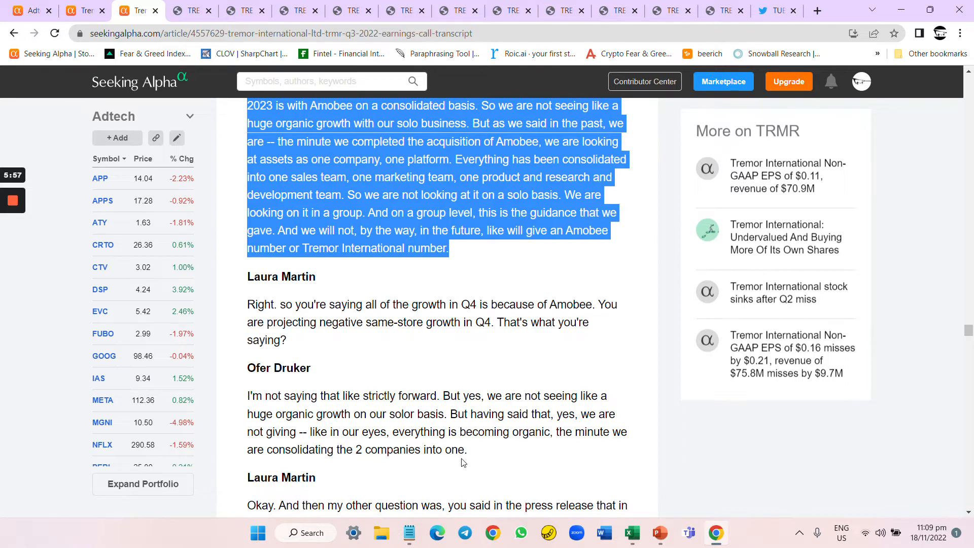
pyautogui.moveTo(486, 459)
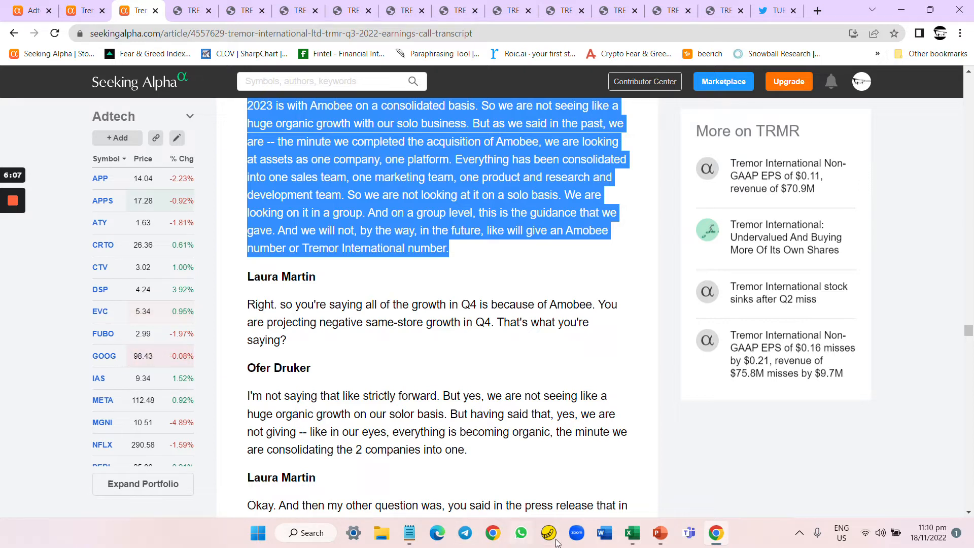
pyautogui.click(660, 532)
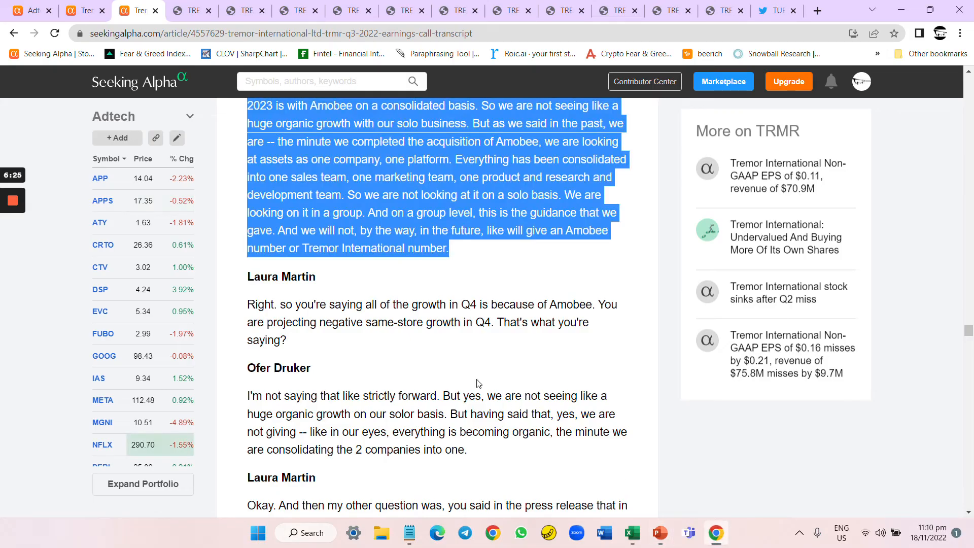
# Step through the 'fifa' matches in the transcript, then start a search for 'mid'.
pyautogui.scroll(-3)
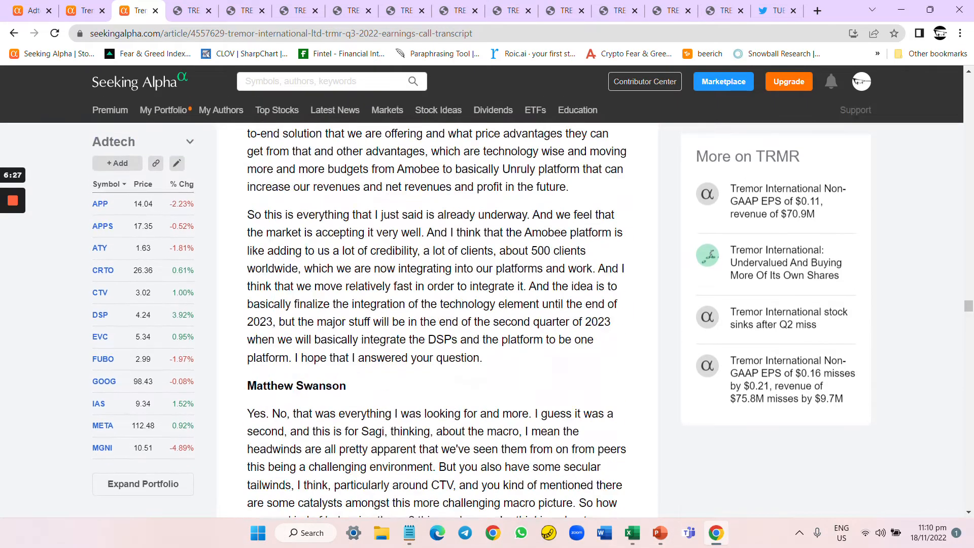
pyautogui.scroll(-3)
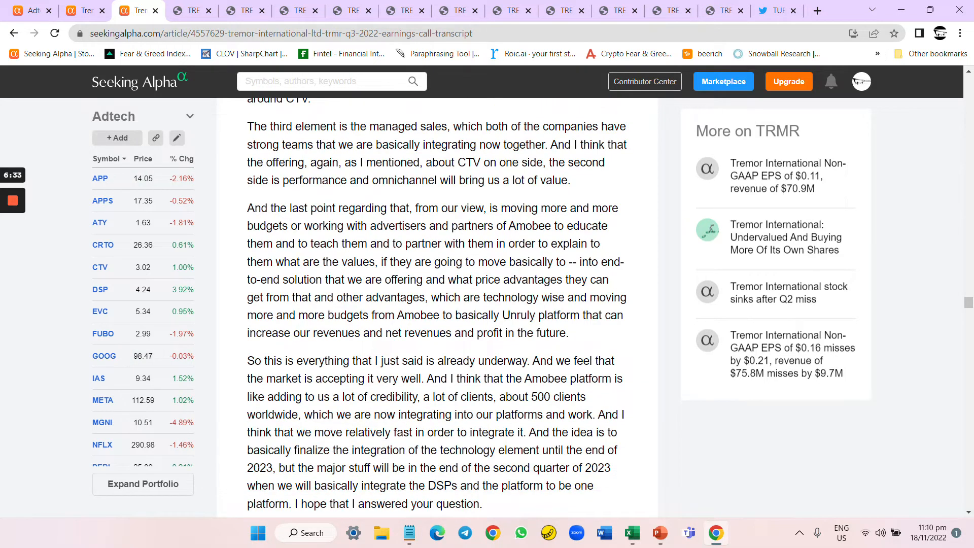
pyautogui.scroll(-3)
pyautogui.write('fifa')
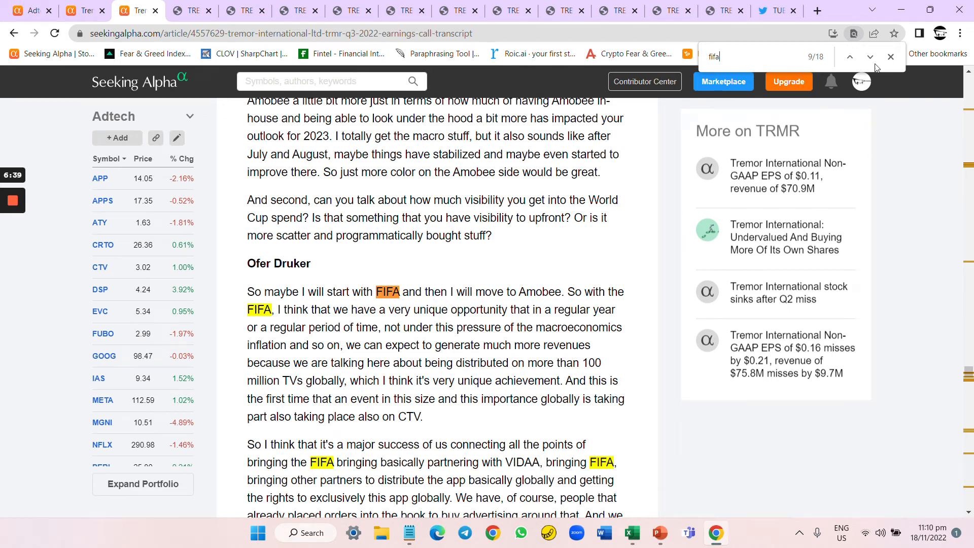
pyautogui.click(849, 56)
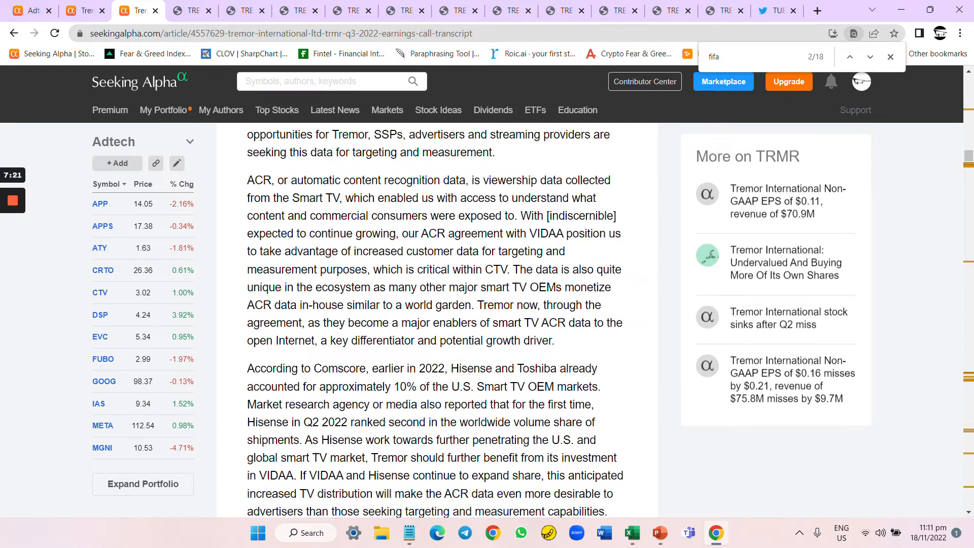
pyautogui.scroll(-3)
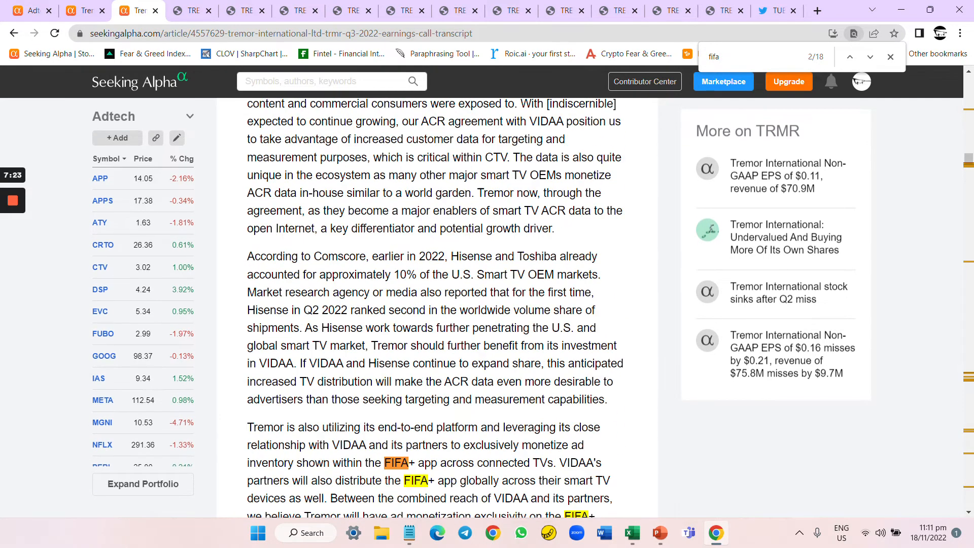
pyautogui.scroll(-3)
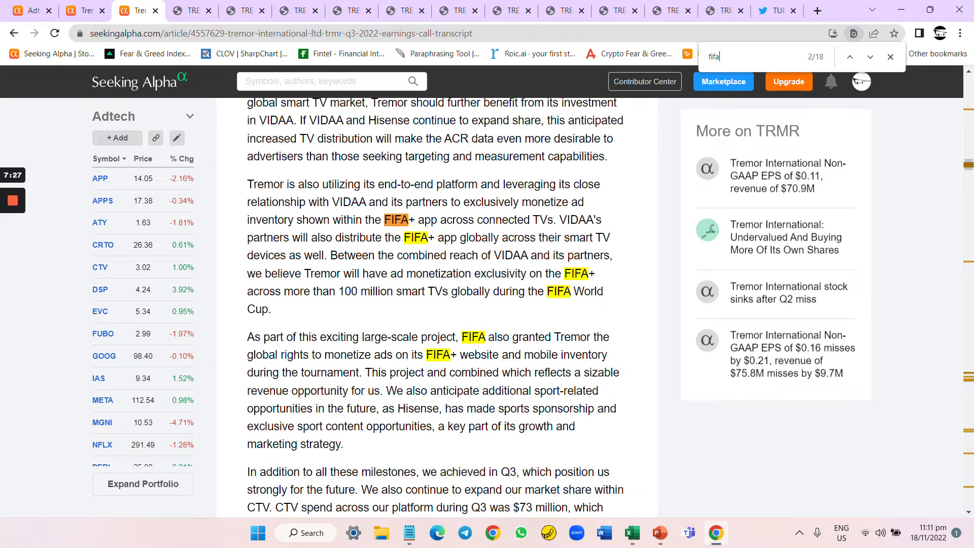
pyautogui.scroll(-3)
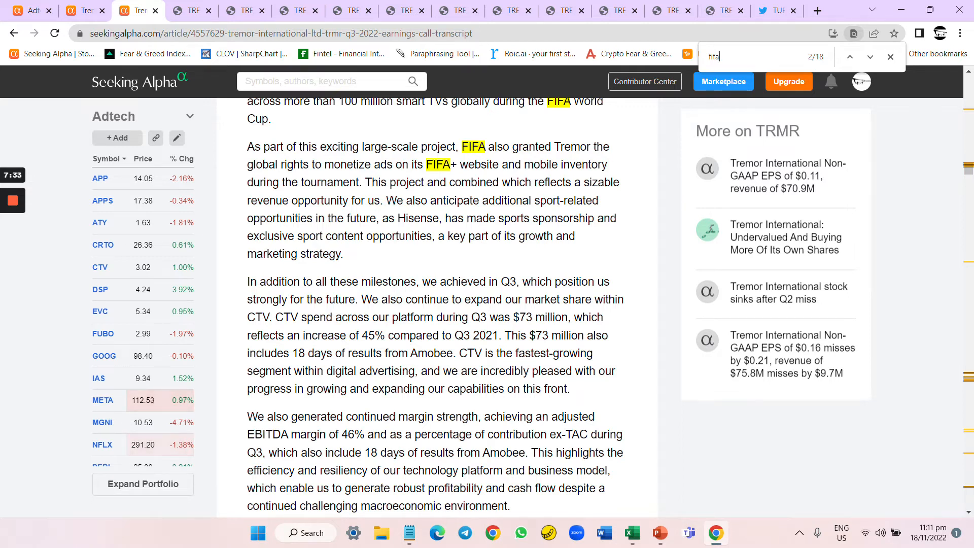
pyautogui.scroll(-3)
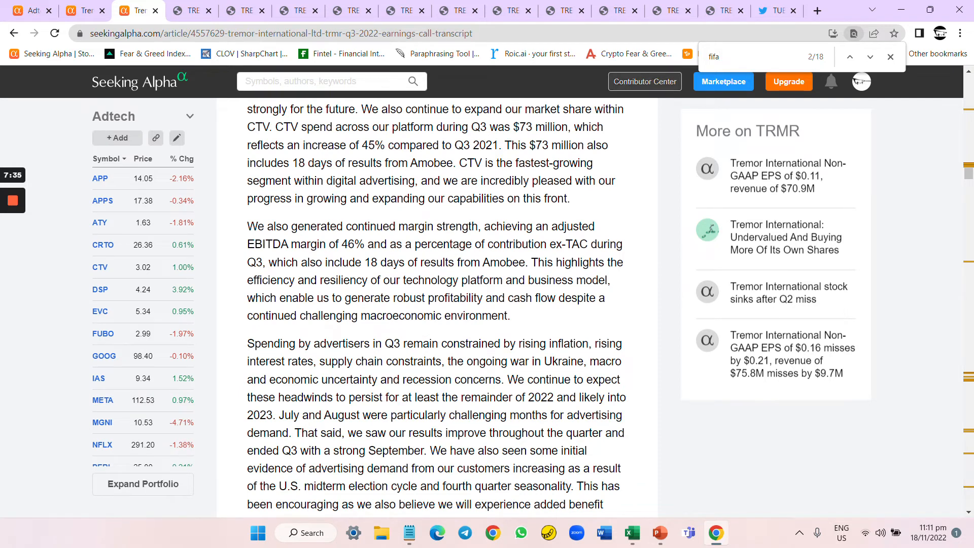
pyautogui.write('mid')
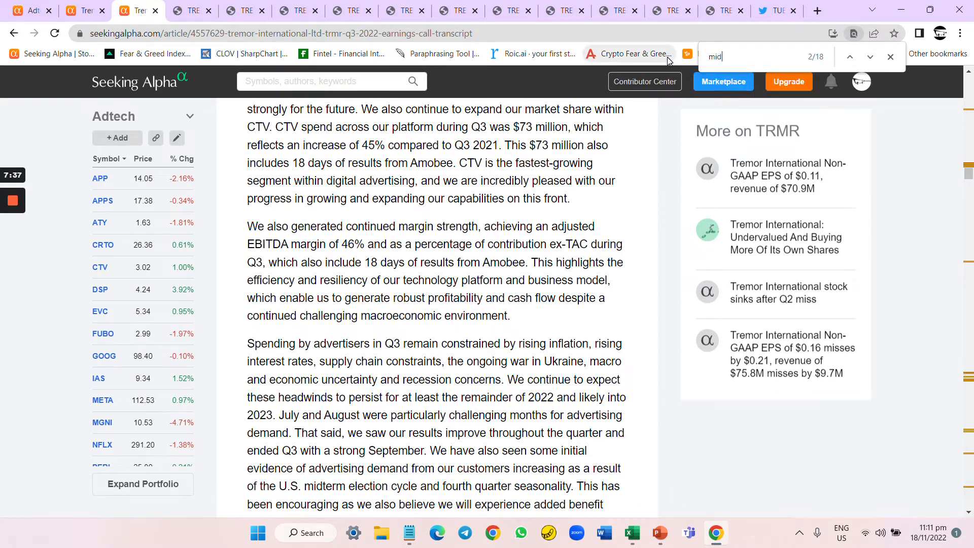
pyautogui.click(871, 57)
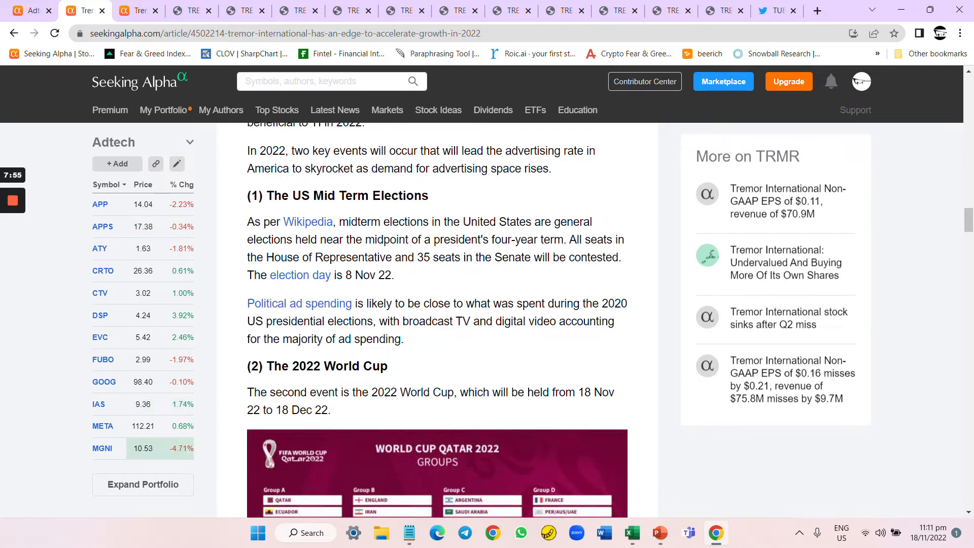
# Scroll the growth article down to the Risks and News Corp Partnership sections.
pyautogui.scroll(-3)
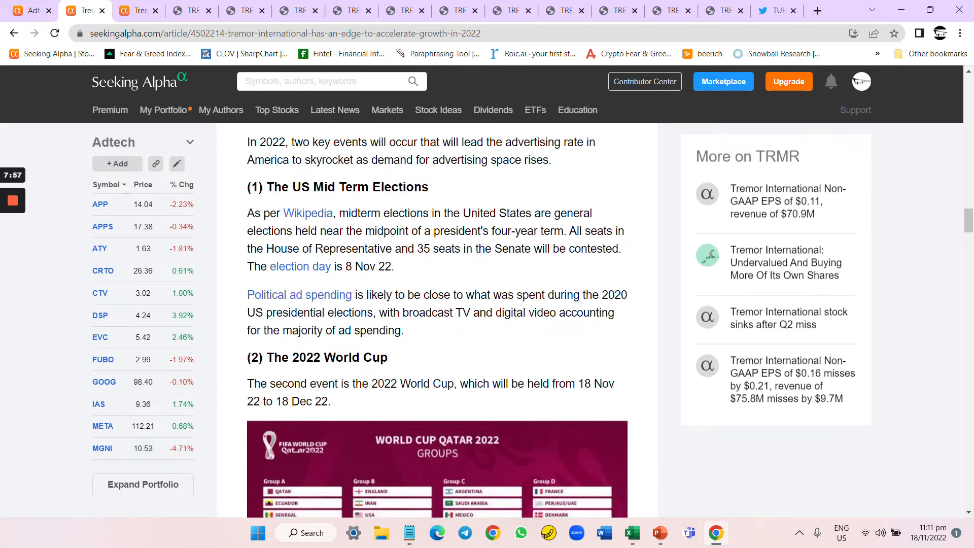
pyautogui.scroll(-3)
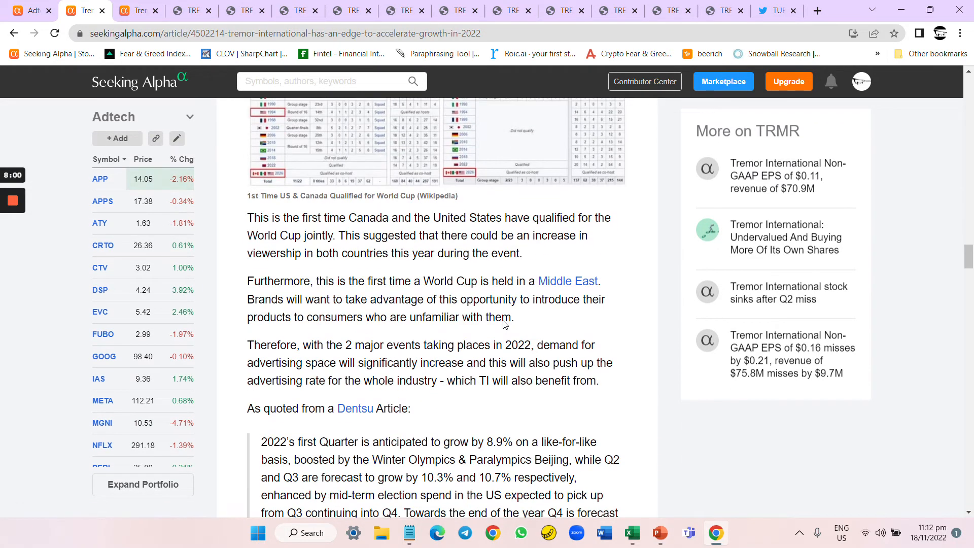
pyautogui.scroll(-3)
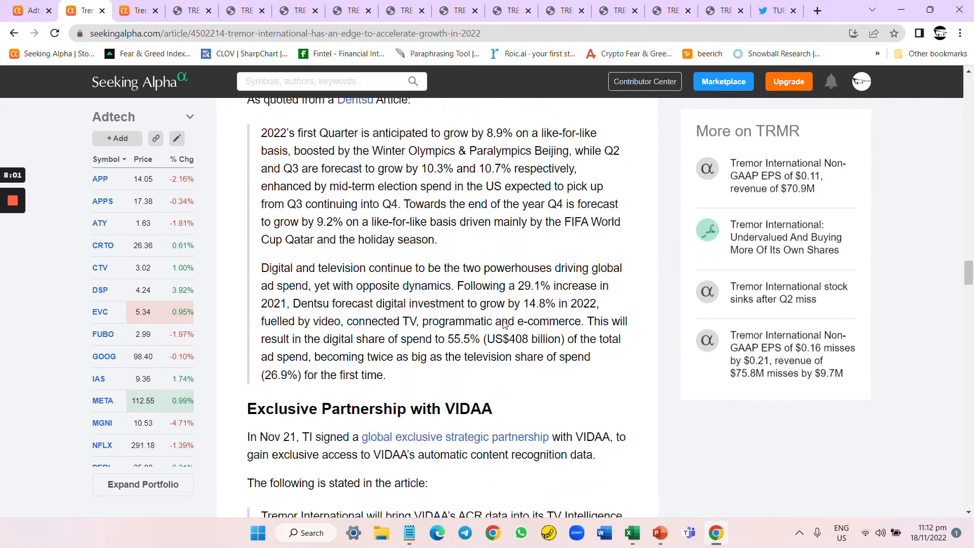
pyautogui.scroll(-3)
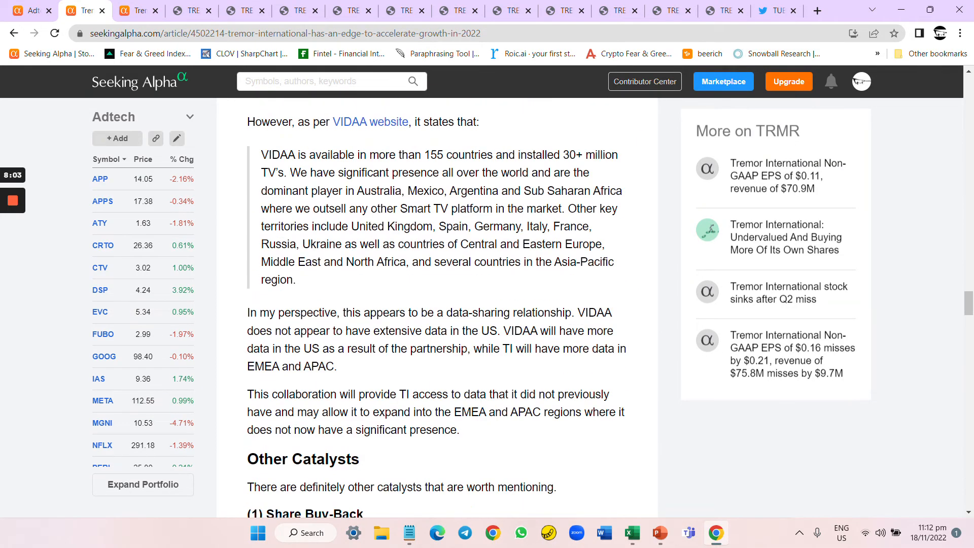
pyautogui.scroll(-3)
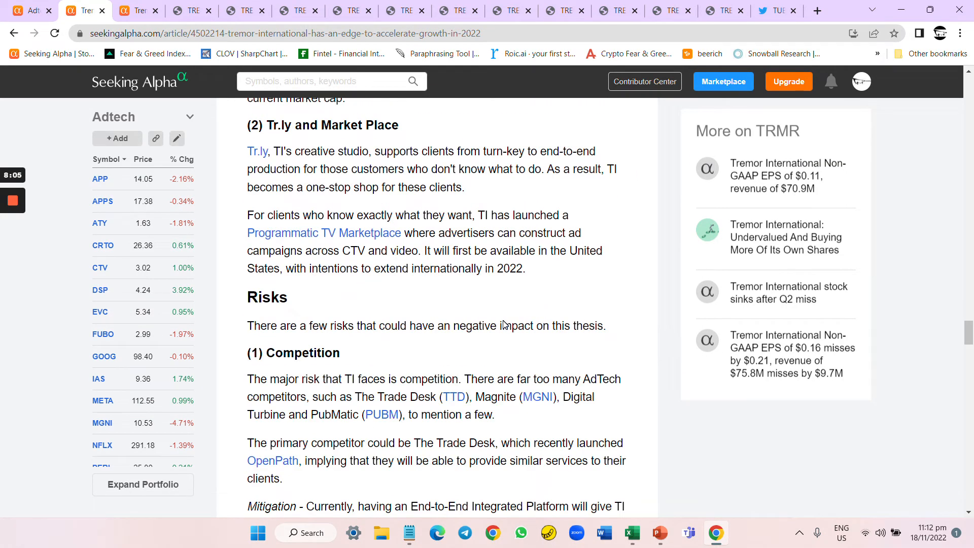
pyautogui.scroll(-3)
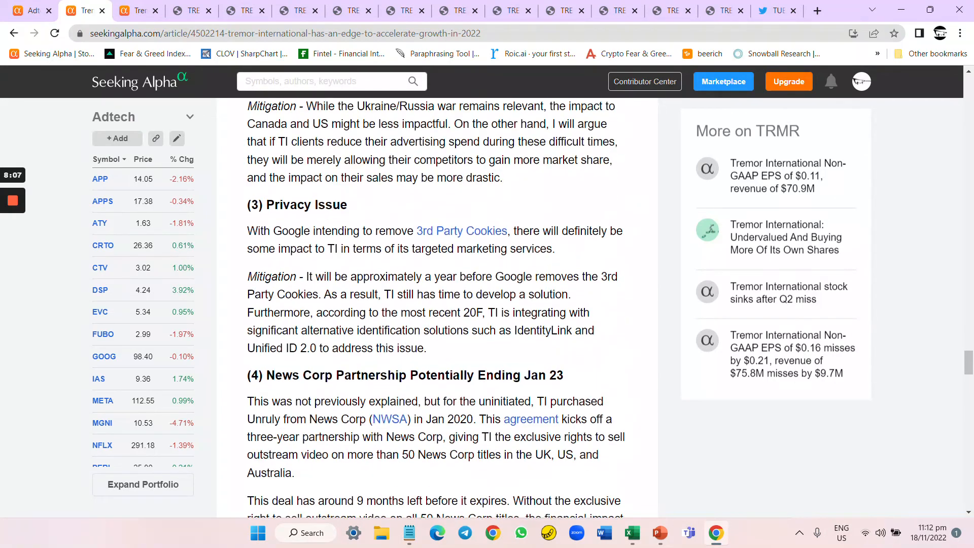
pyautogui.scroll(-3)
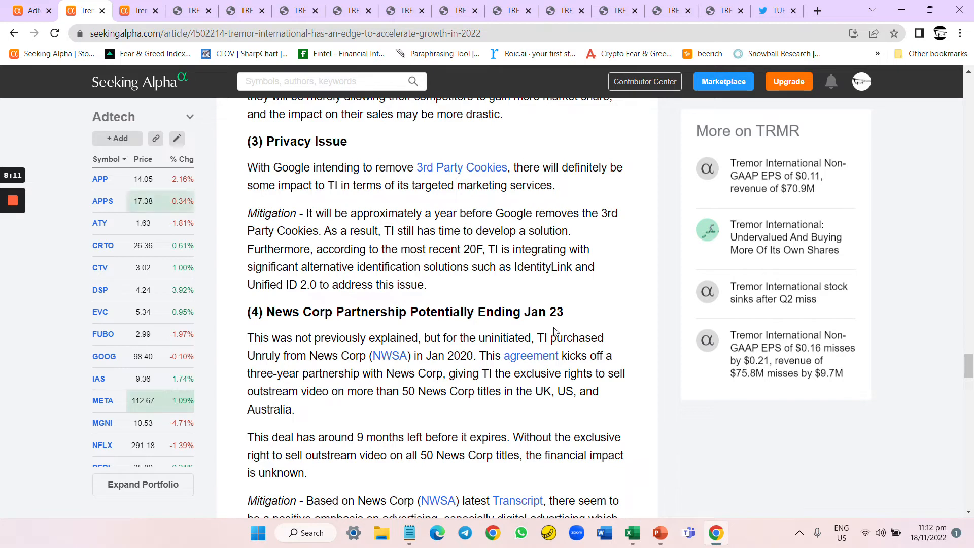
pyautogui.scroll(-3)
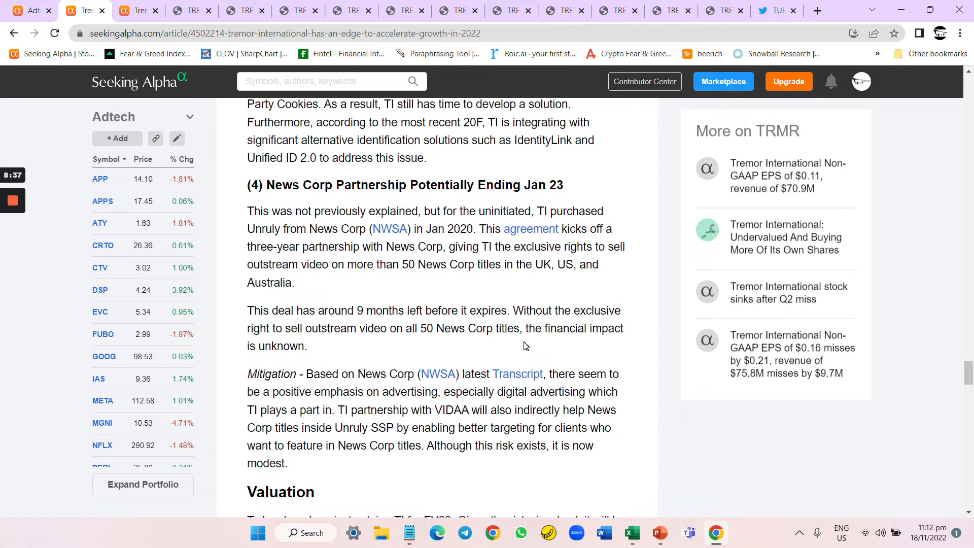
pyautogui.moveTo(640, 474)
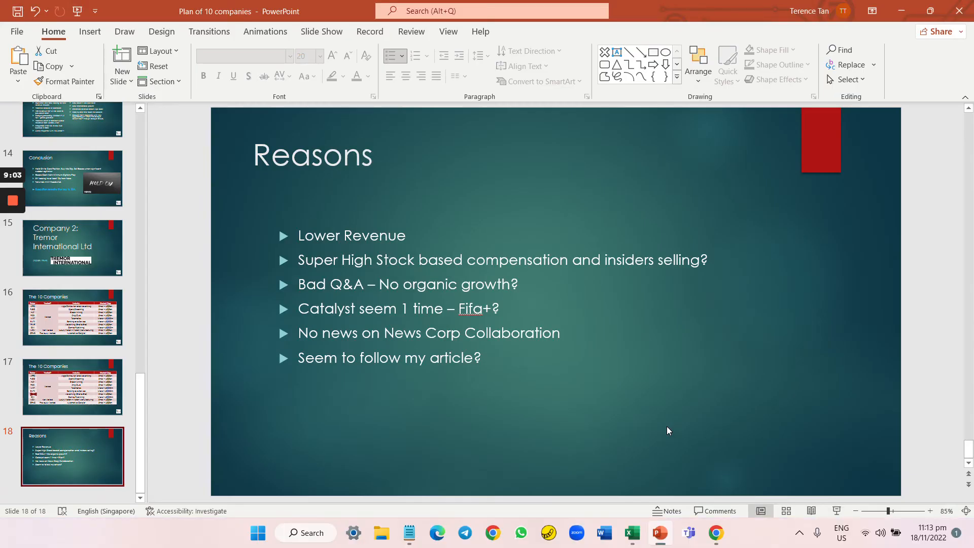
# Switch to PowerPoint to view slide 18, 'Reasons'.
pyautogui.click(715, 533)
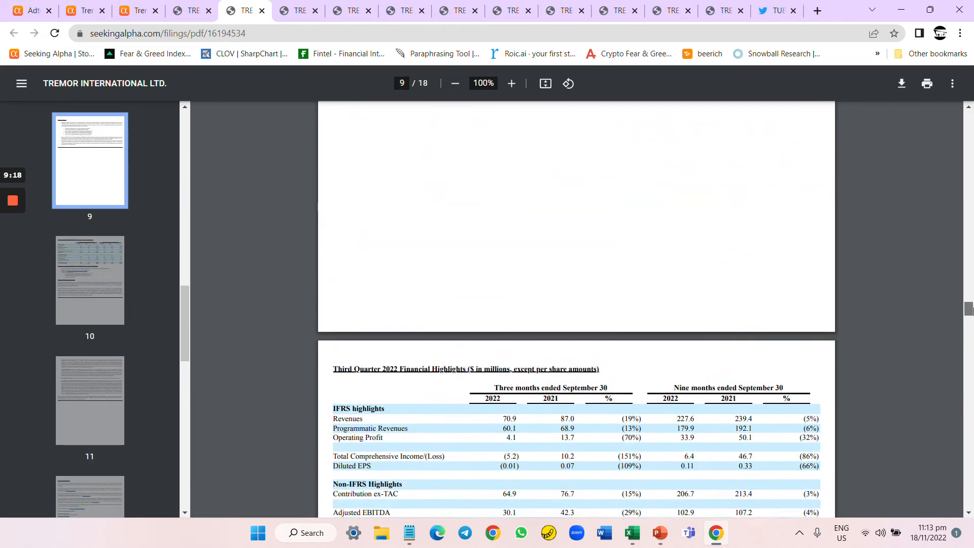
# On page 7 at 125% zoom, select '$75 million share repurchase program'.
pyautogui.scroll(-3)
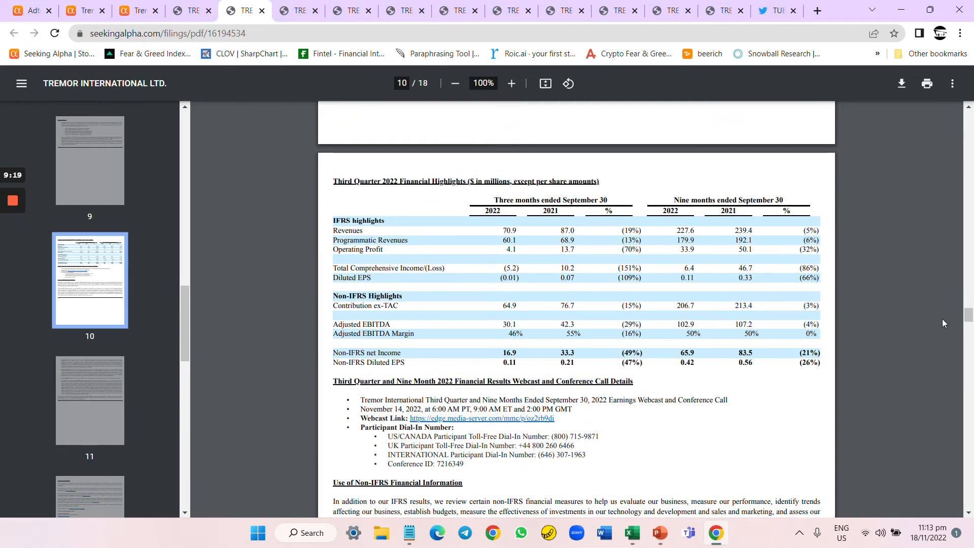
pyautogui.scroll(-3)
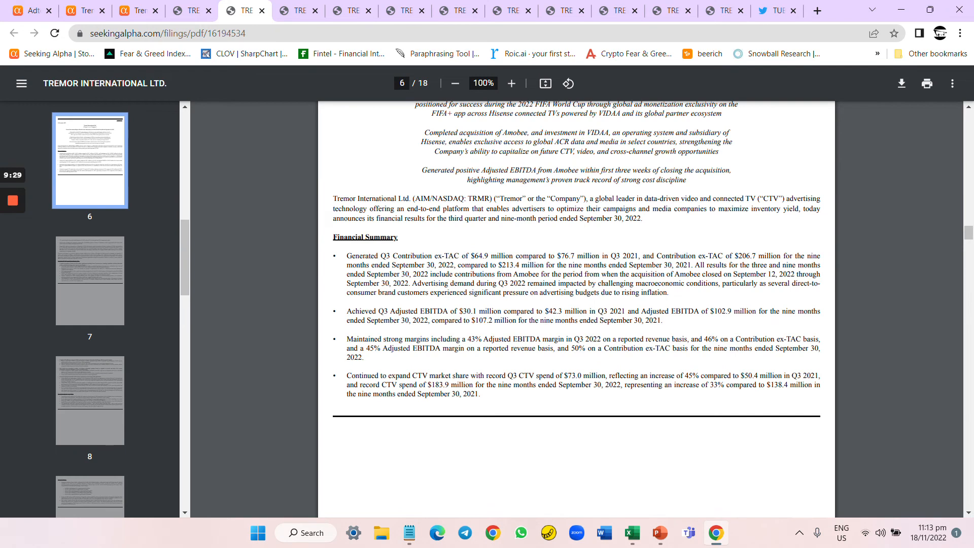
pyautogui.scroll(-3)
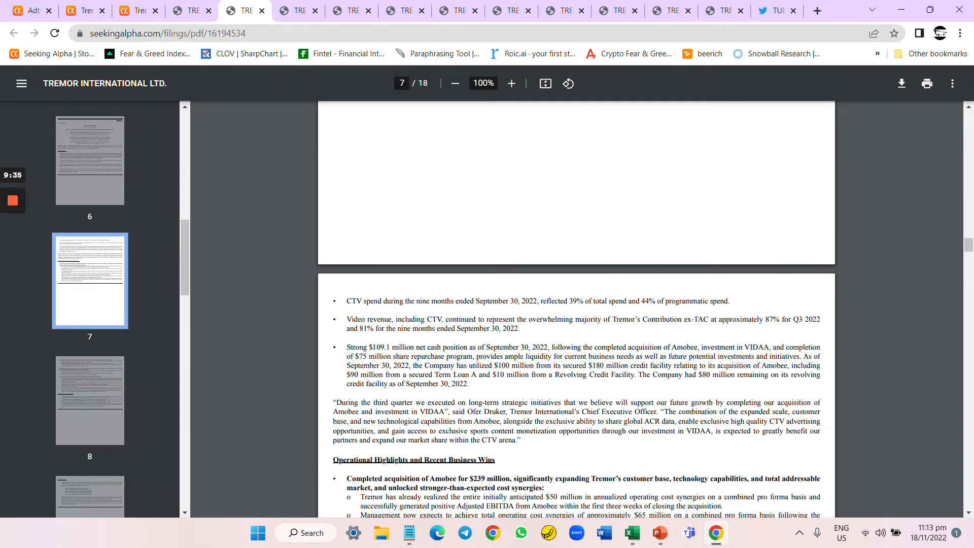
pyautogui.click(511, 82)
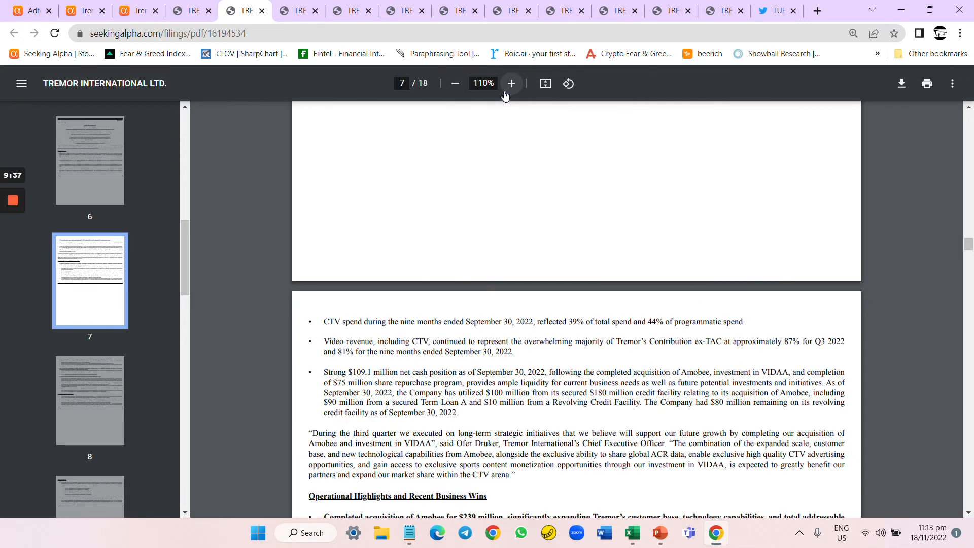
pyautogui.click(512, 82)
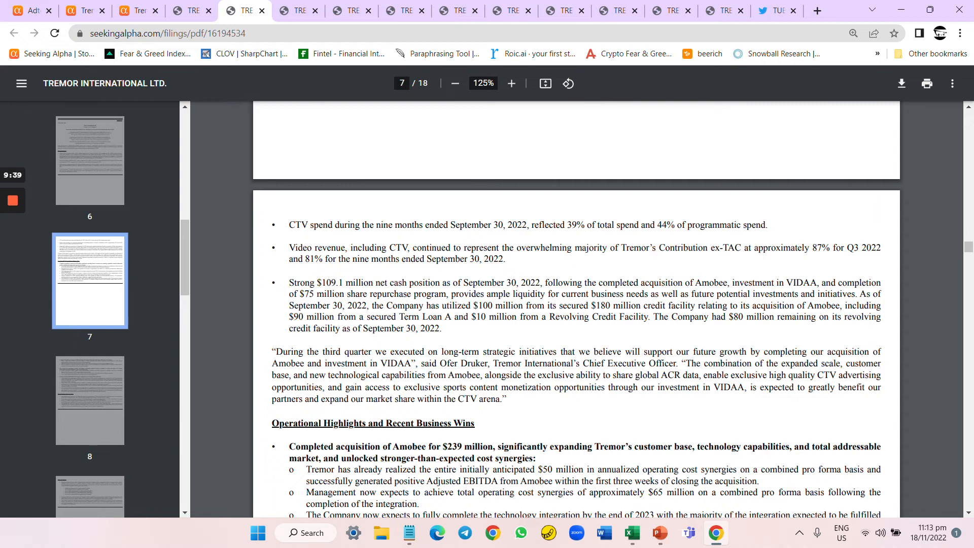
pyautogui.moveTo(287, 294); pyautogui.dragTo(385, 294)
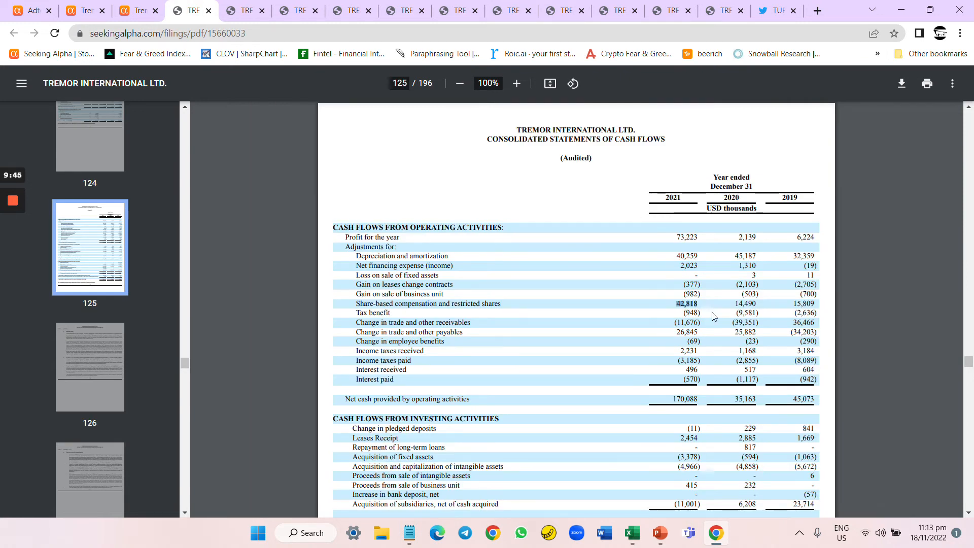
pyautogui.moveTo(664, 390)
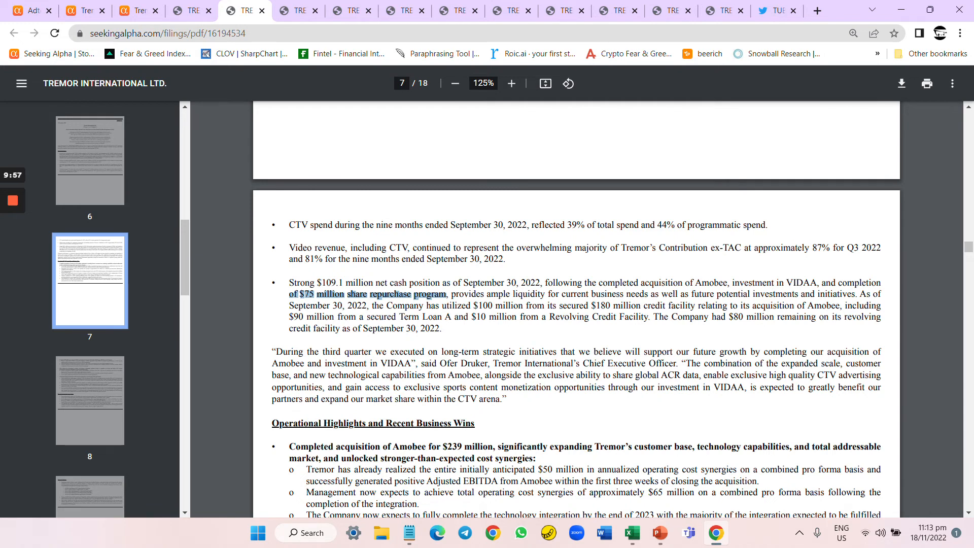
pyautogui.moveTo(505, 338)
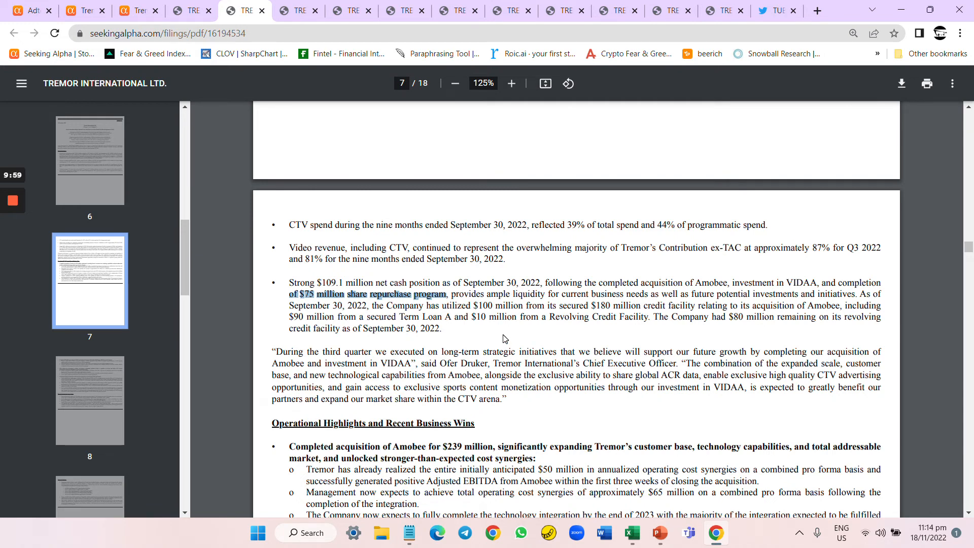
pyautogui.scroll(-3)
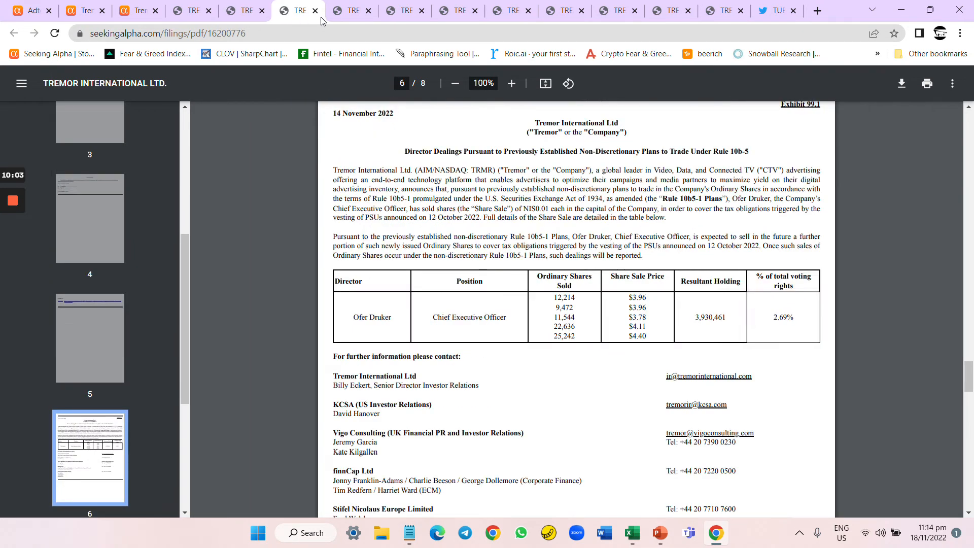
pyautogui.moveTo(351, 10)
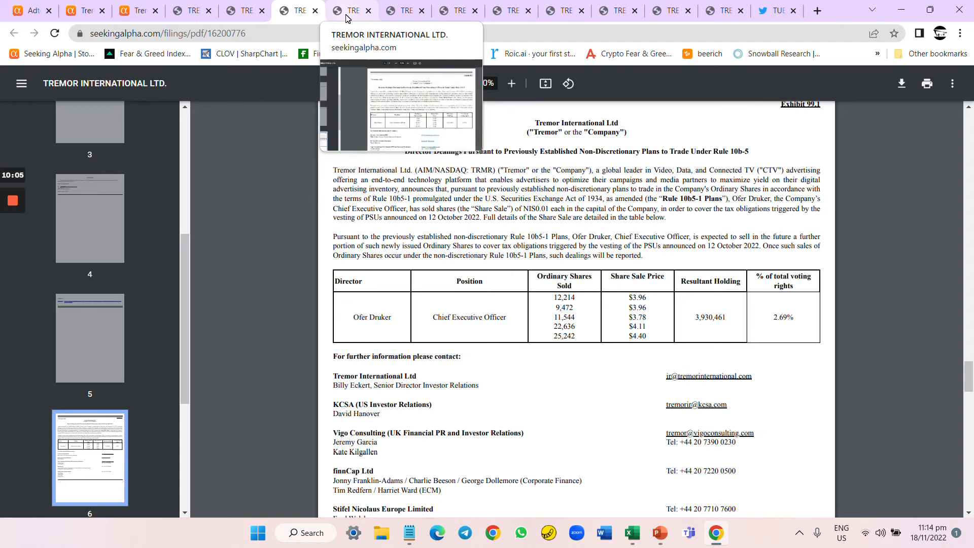
# Check the 7 November director-dealings notice and 2021 annual cash flows, then Q3 share-based payment 42,519.
pyautogui.click(352, 11)
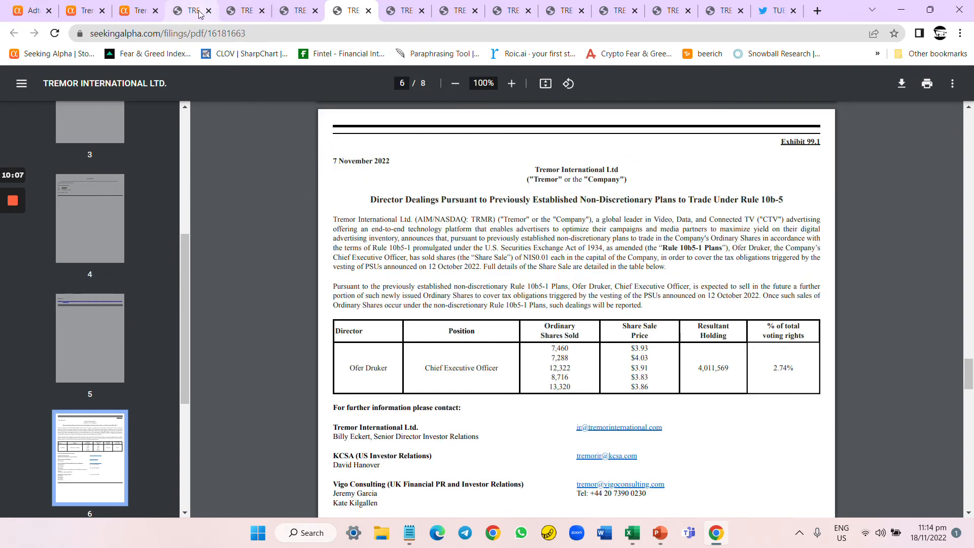
pyautogui.click(193, 11)
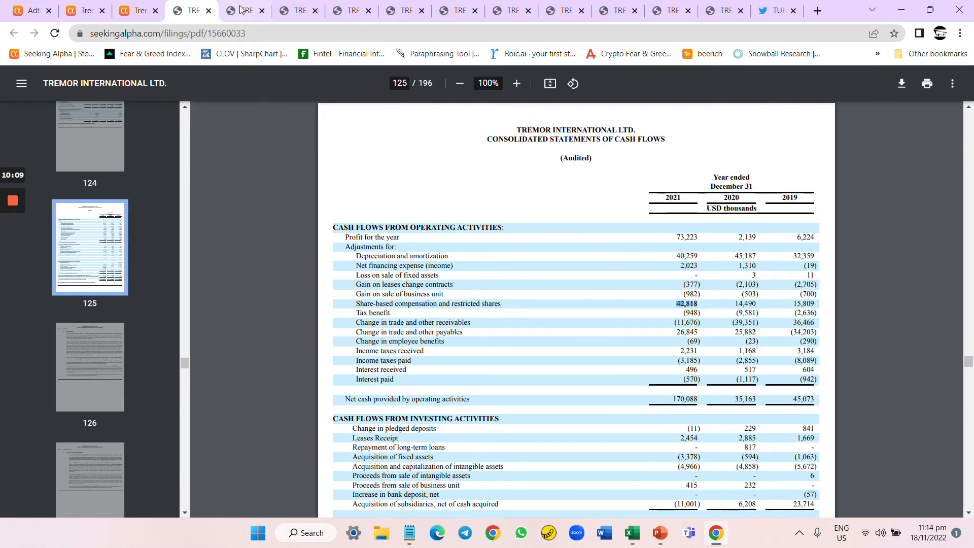
pyautogui.click(244, 10)
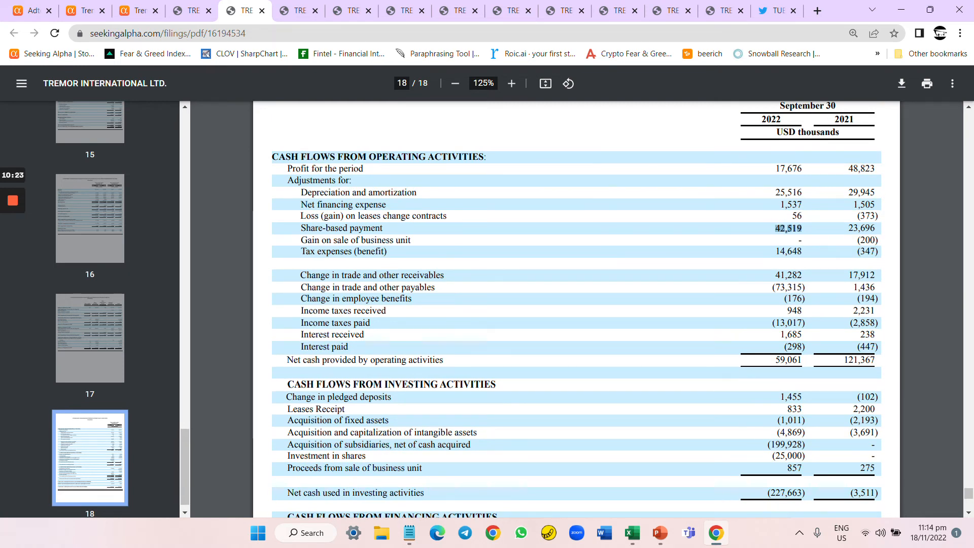
pyautogui.moveTo(614, 531)
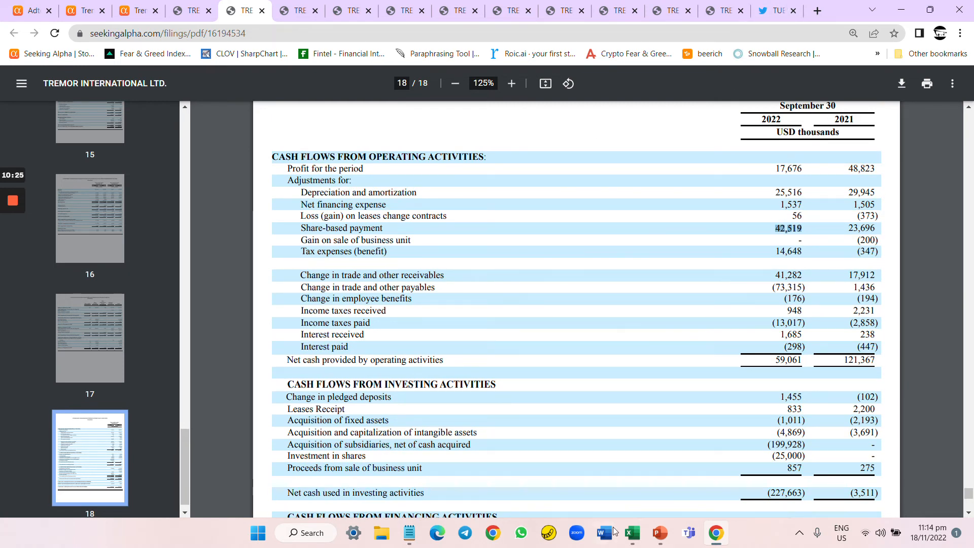
pyautogui.click(659, 532)
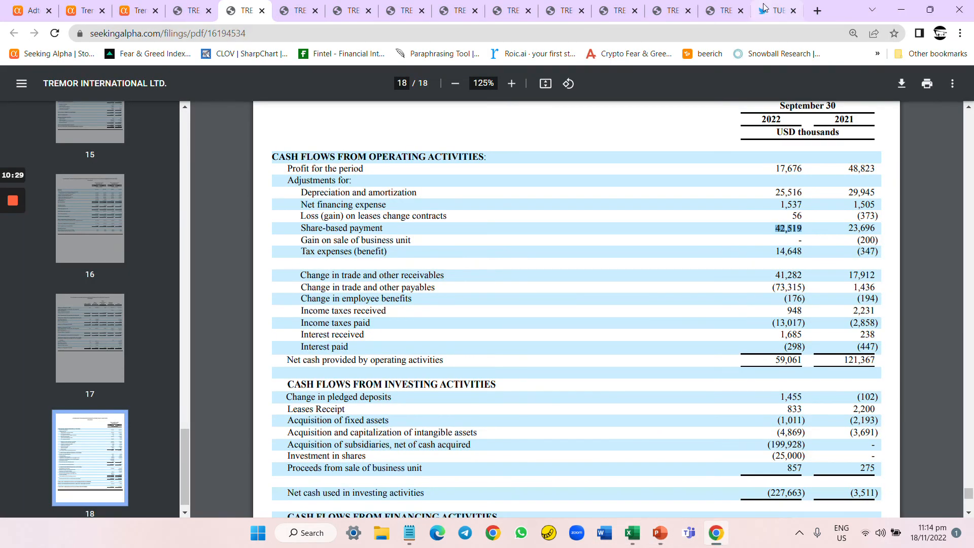
# Read the $TRMR selling thread down to TUBInvesting's reply 'I also sold all my $TRMR.'.
pyautogui.click(773, 10)
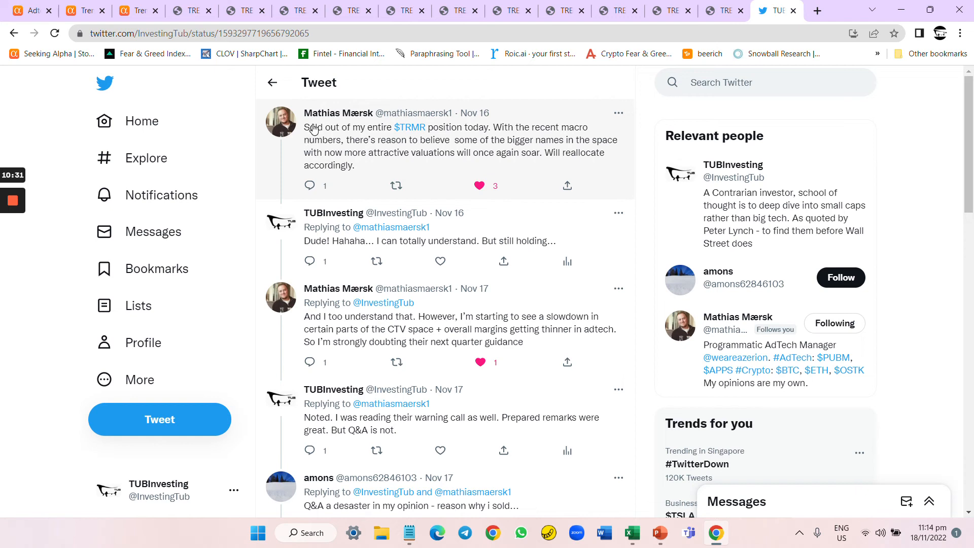
pyautogui.moveTo(338, 113)
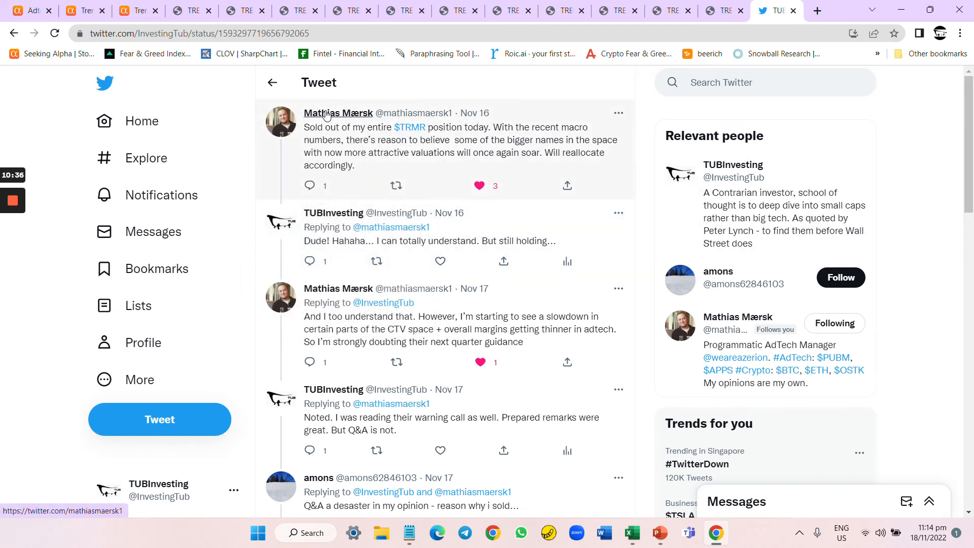
pyautogui.click(338, 114)
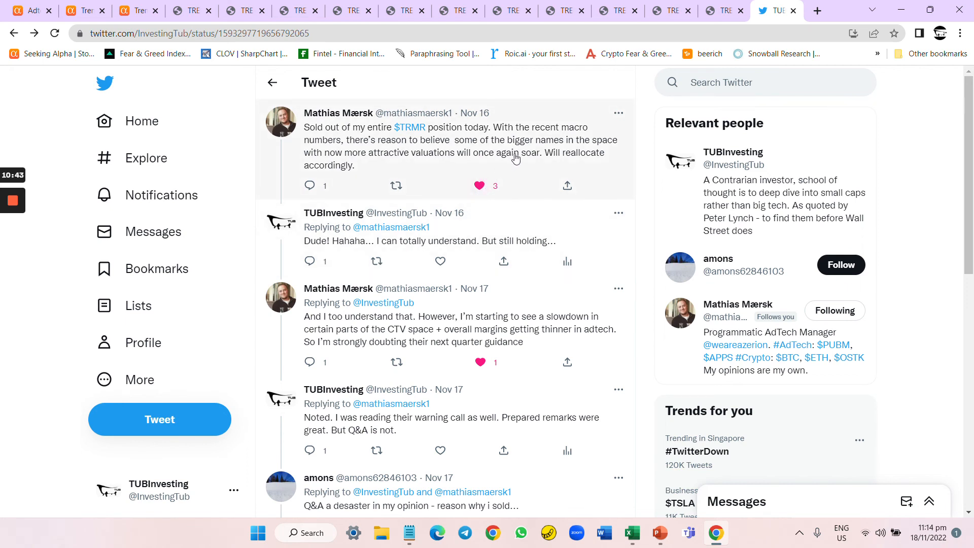
pyautogui.moveTo(495, 147)
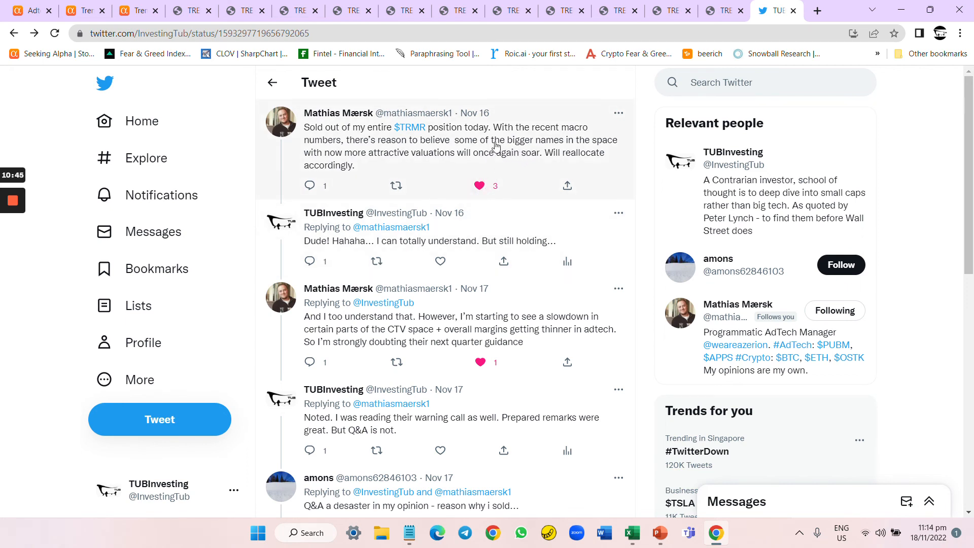
pyautogui.moveTo(508, 135)
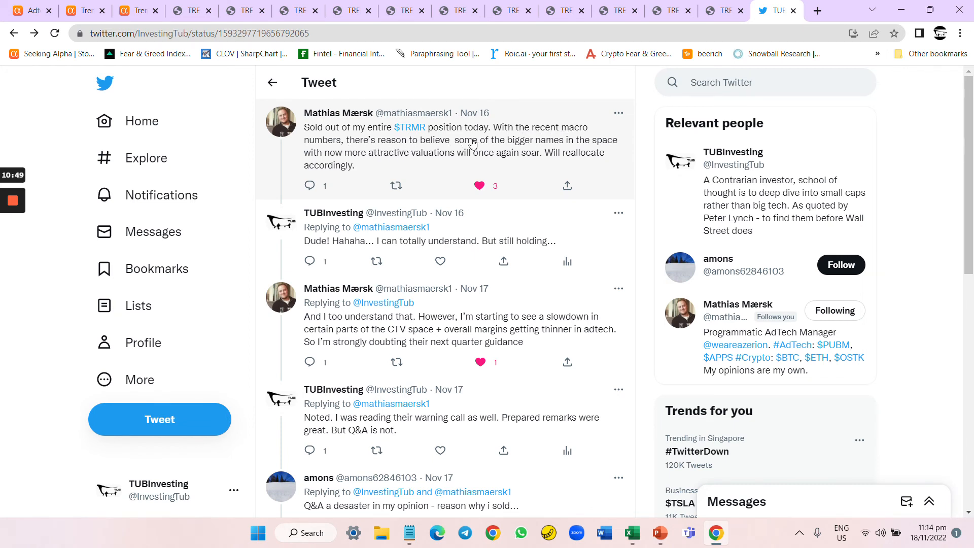
pyautogui.moveTo(435, 167)
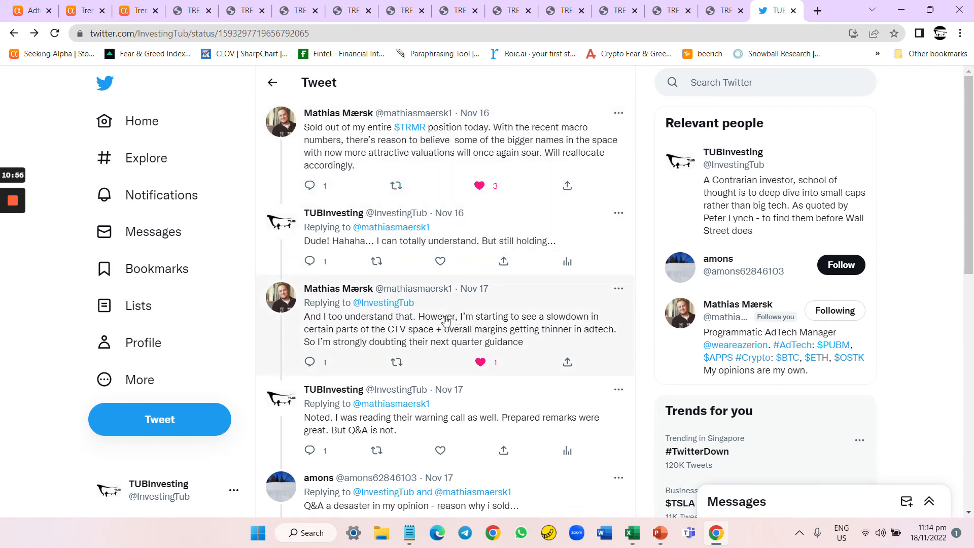
pyautogui.moveTo(398, 338)
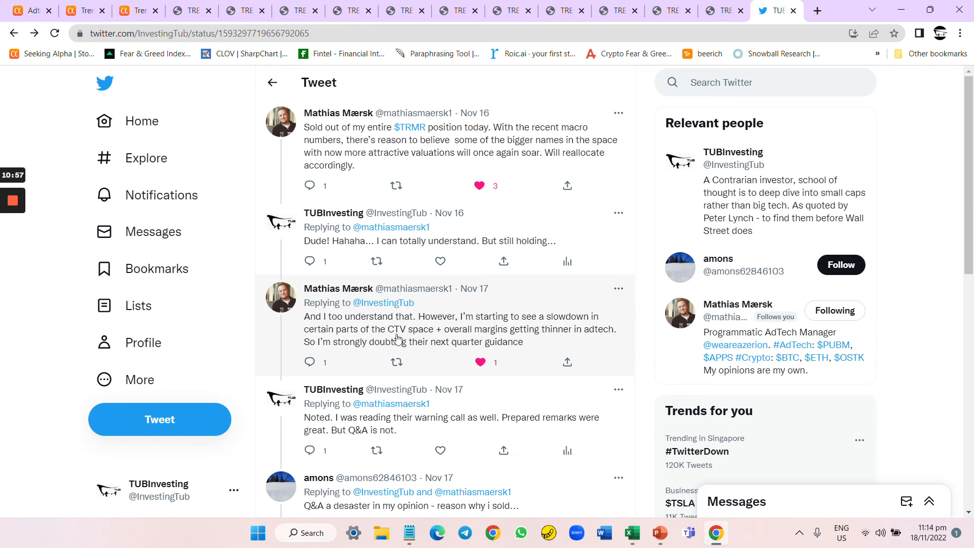
pyautogui.moveTo(578, 350)
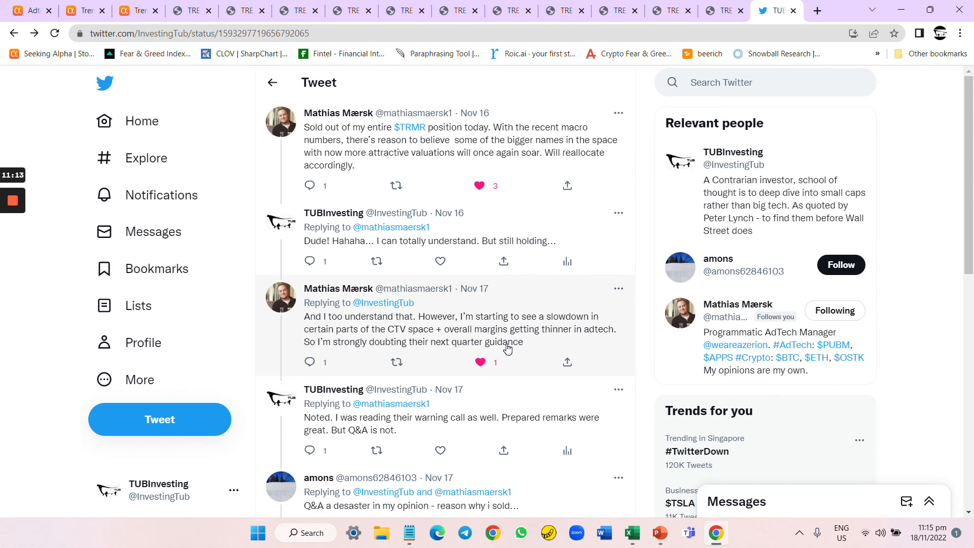
pyautogui.scroll(-3)
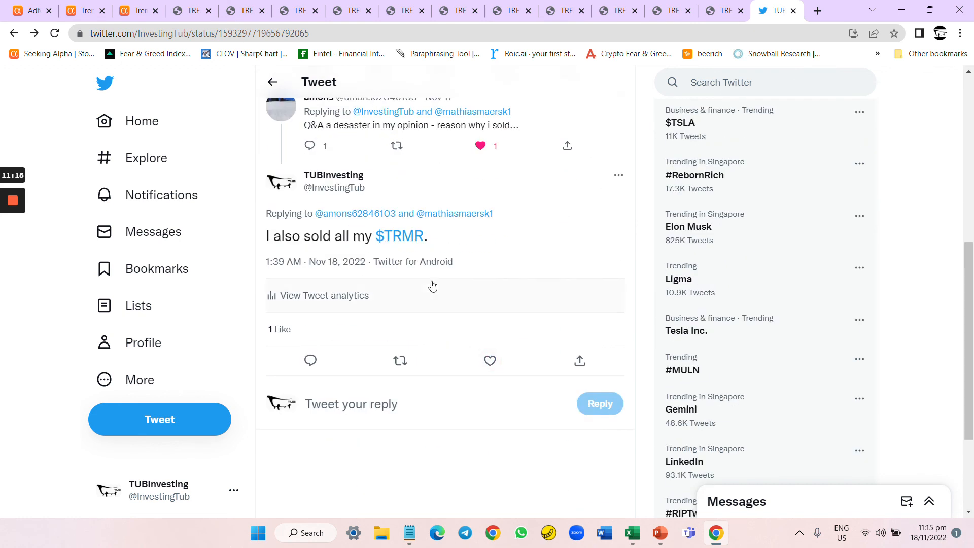
pyautogui.moveTo(187, 307)
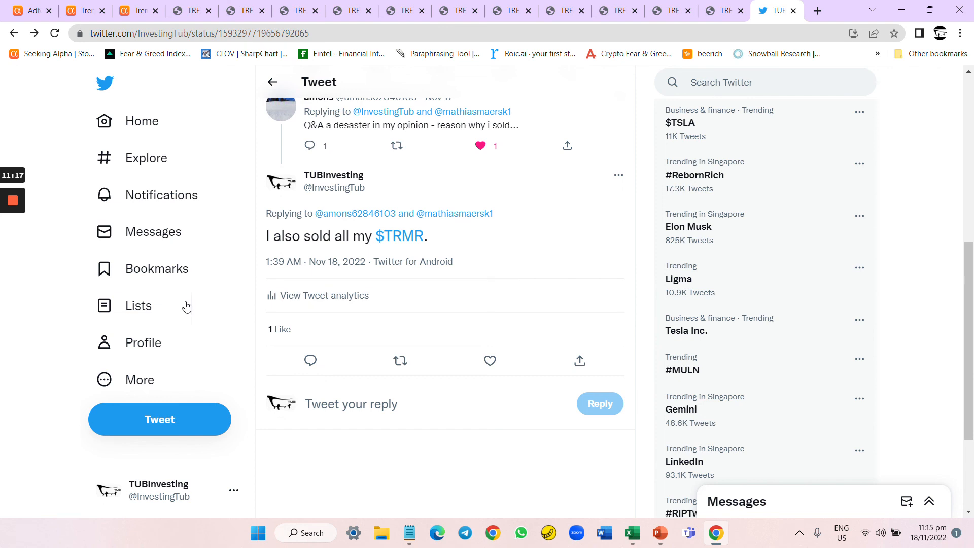